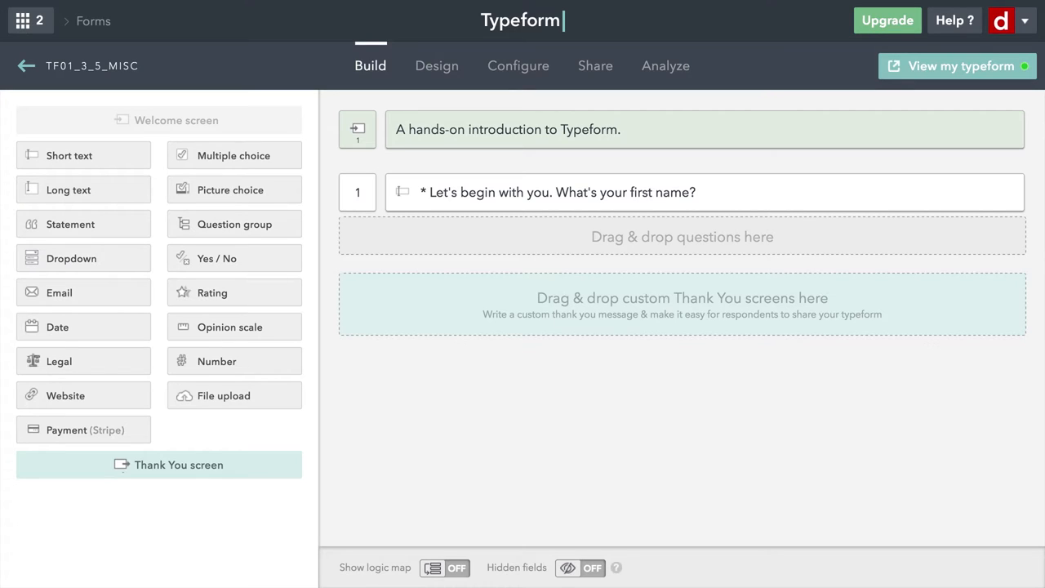
pyautogui.moveTo(203, 268)
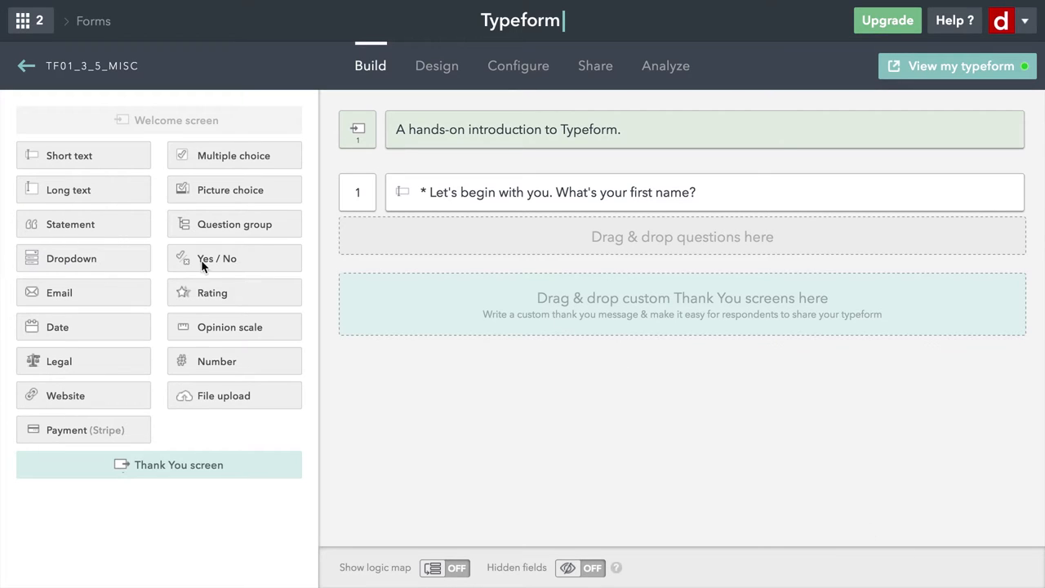
pyautogui.moveTo(31, 330)
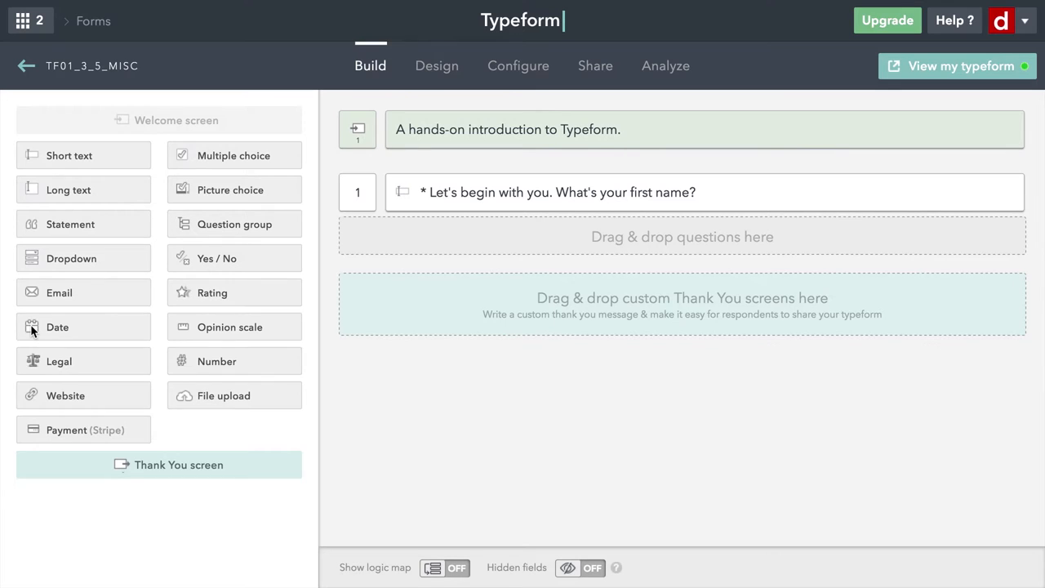
# Step: Drop a Date question from the question panel below question 1
pyautogui.moveTo(57, 327); pyautogui.dragTo(395, 227)
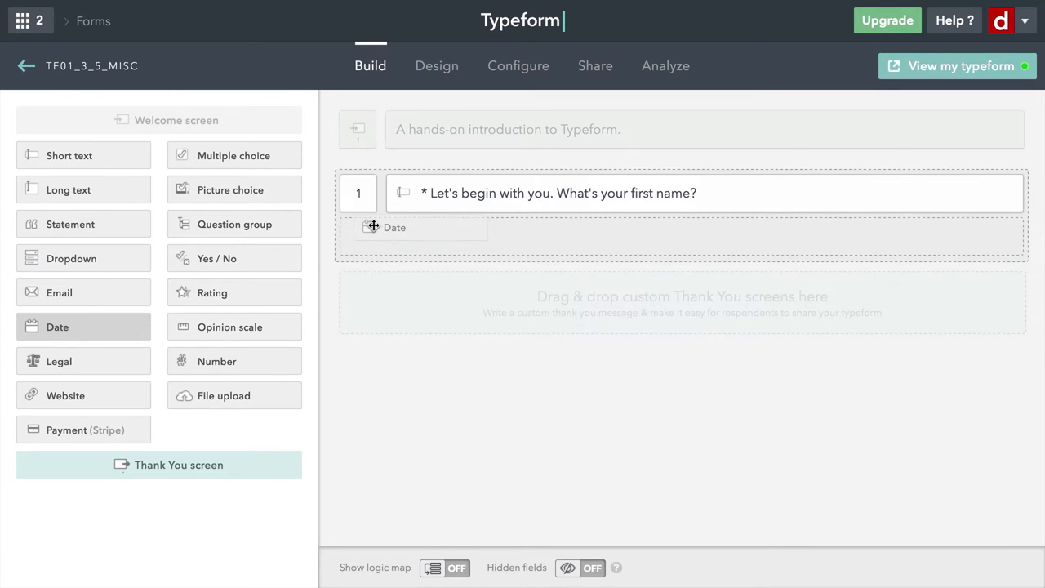
# Step: Word the date question as "Hi, {name}. When were you born?"
pyautogui.click(421, 227)
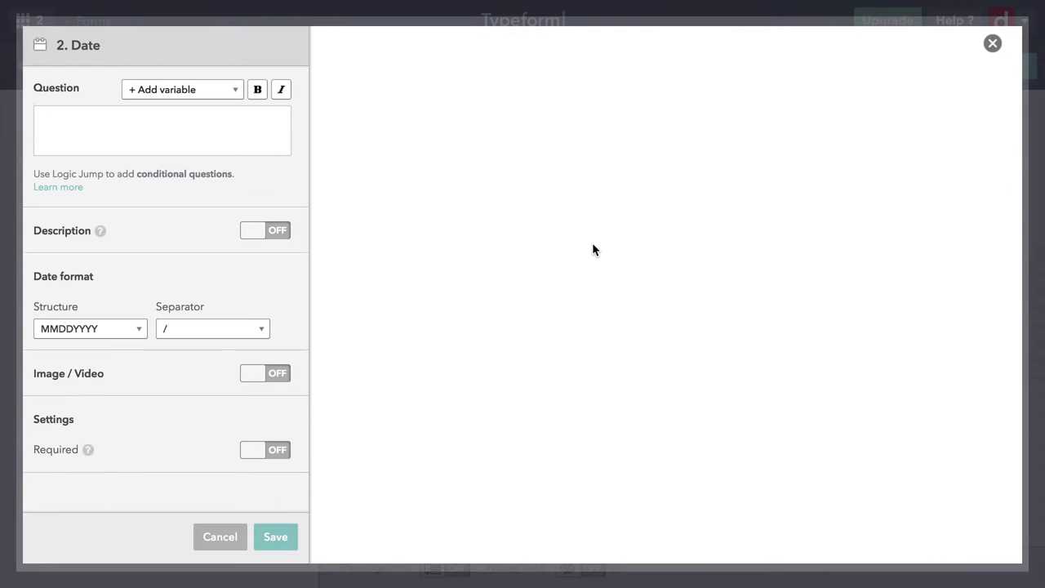
pyautogui.click(162, 131)
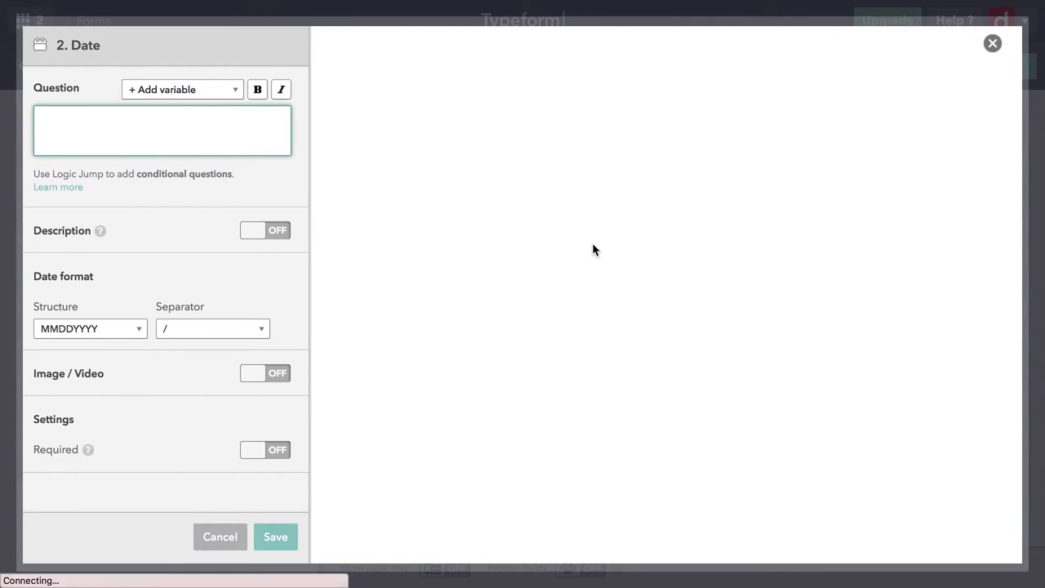
pyautogui.click(114, 128)
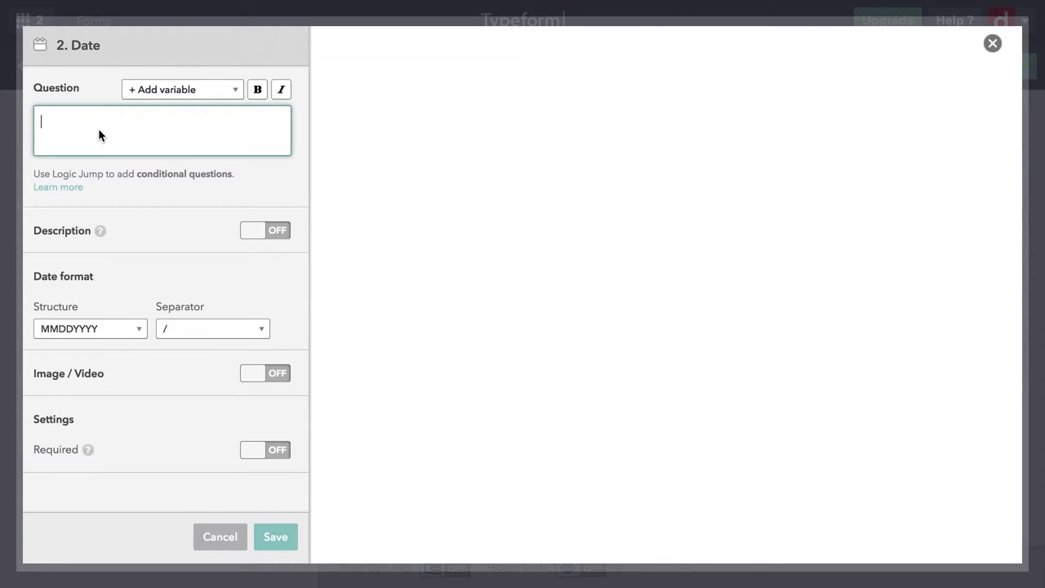
pyautogui.write('Hi, {name}. When were you born?')
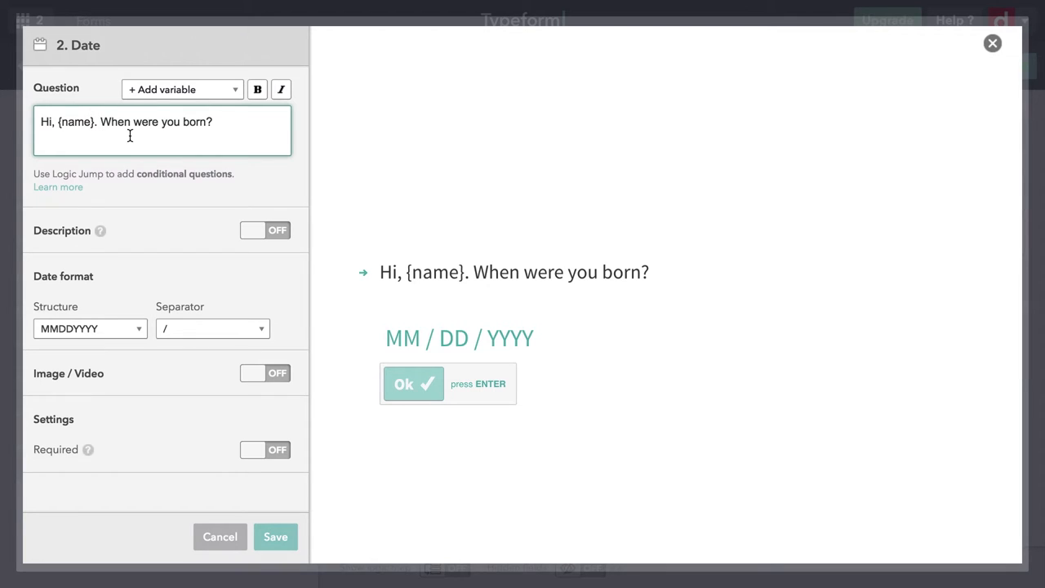
# Step: Replace the {name} placeholder with the first-name answer from question 1 as a variable
pyautogui.press('Backspace')
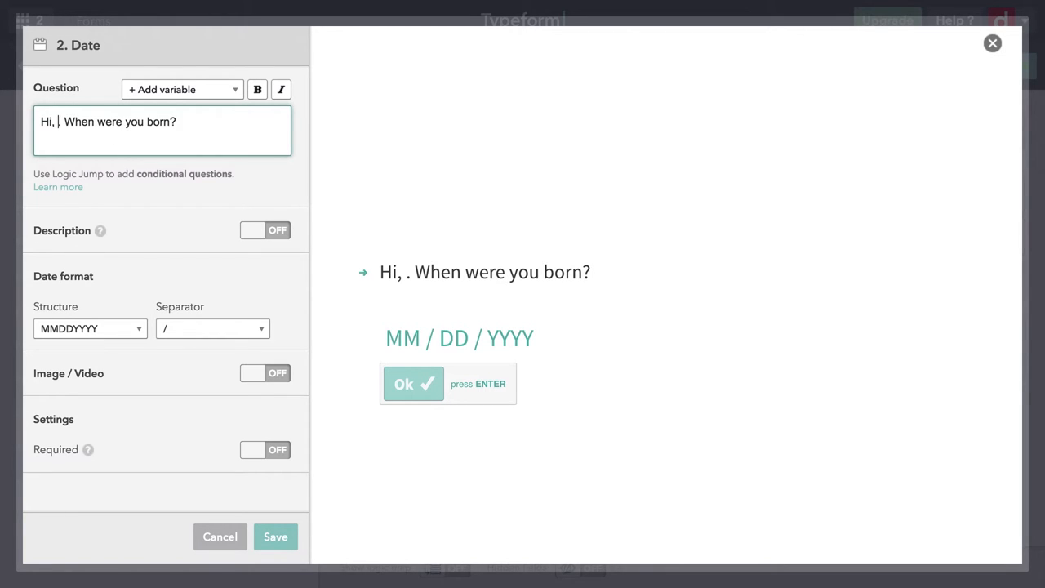
pyautogui.click(181, 88)
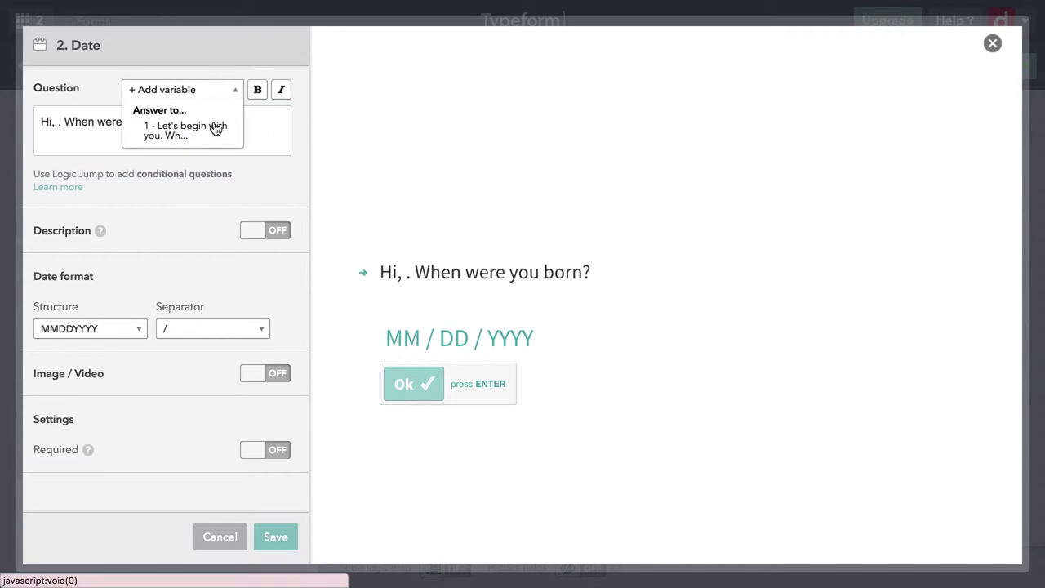
pyautogui.click(184, 131)
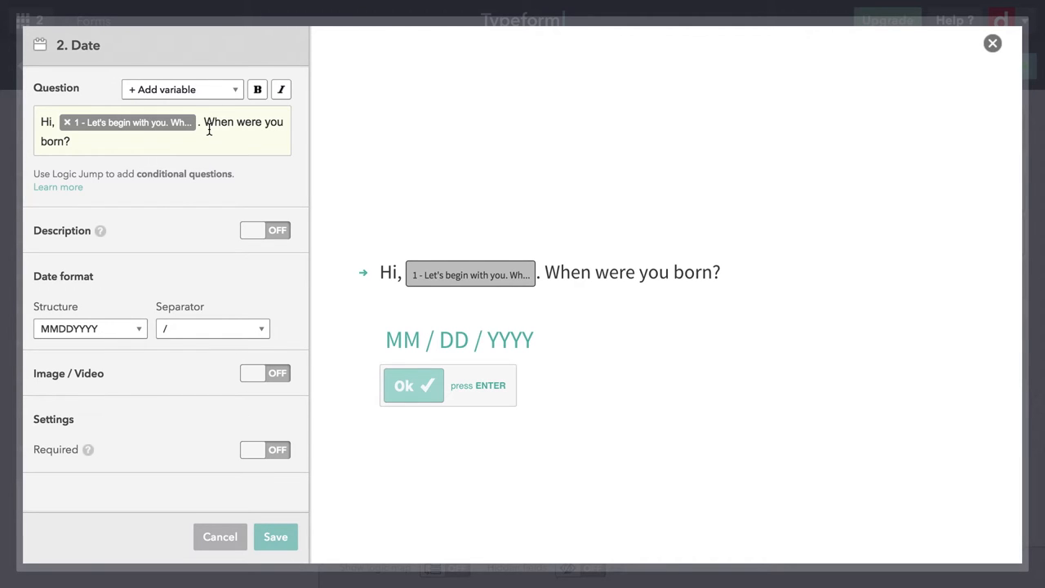
pyautogui.moveTo(219, 151)
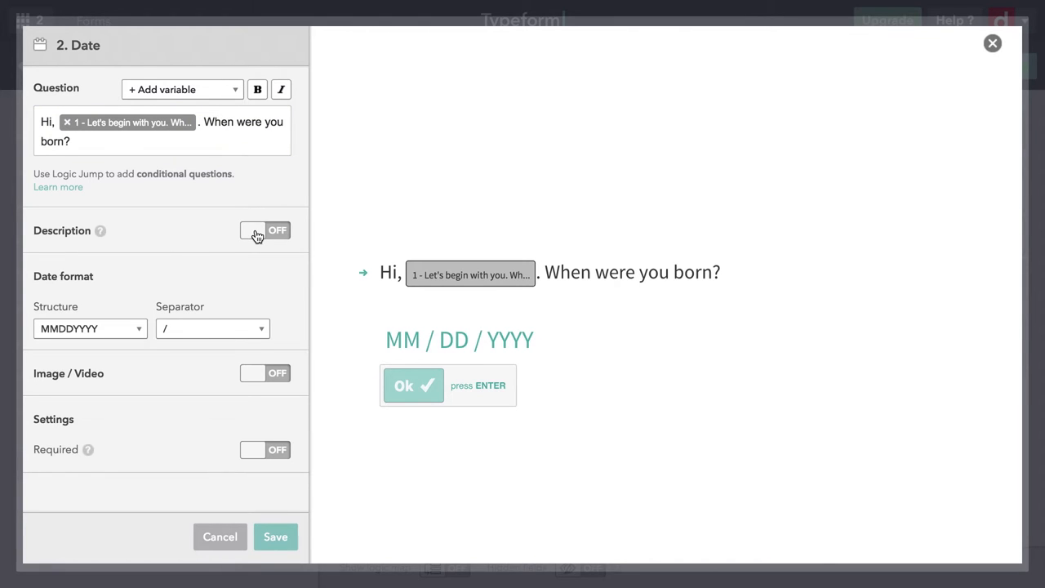
# Step: Enable a description saying the (hypothetical) service is restricted to members 13 or older
pyautogui.click(263, 229)
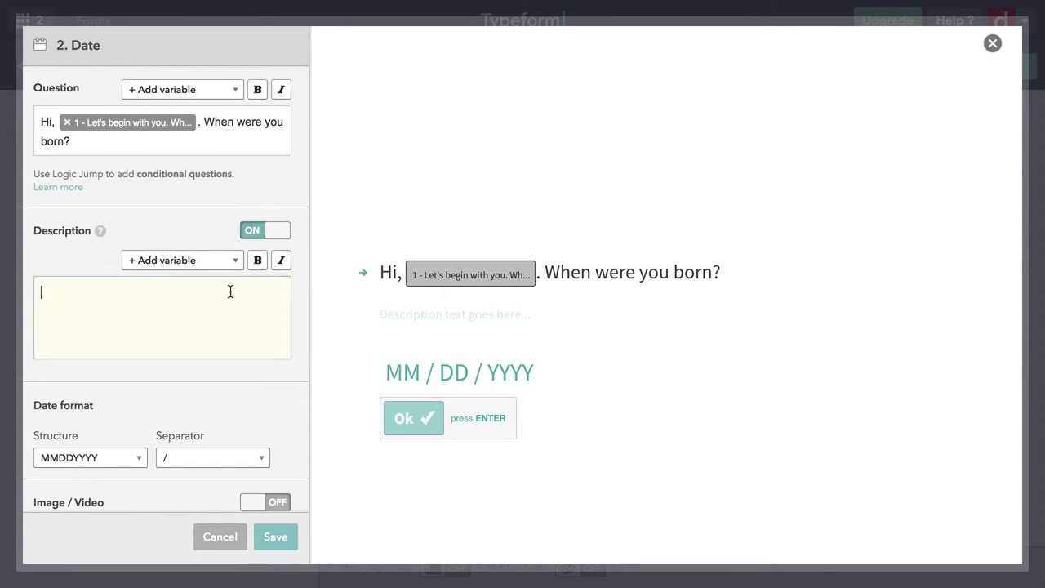
pyautogui.click(162, 317)
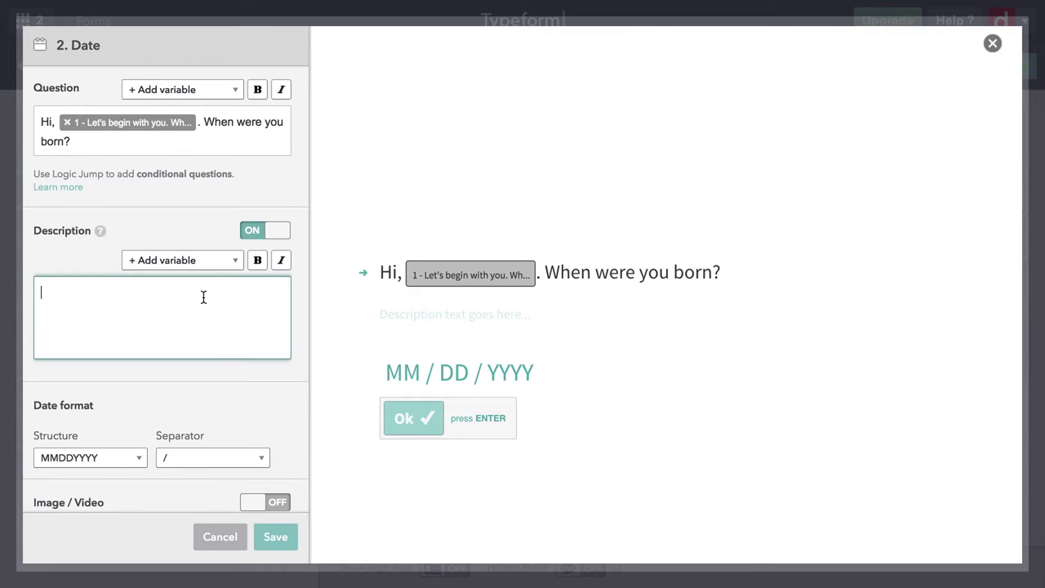
pyautogui.write('We need to ask because our (hypothetical) service is (hypothetically) restricted to members who are 13 years or older.')
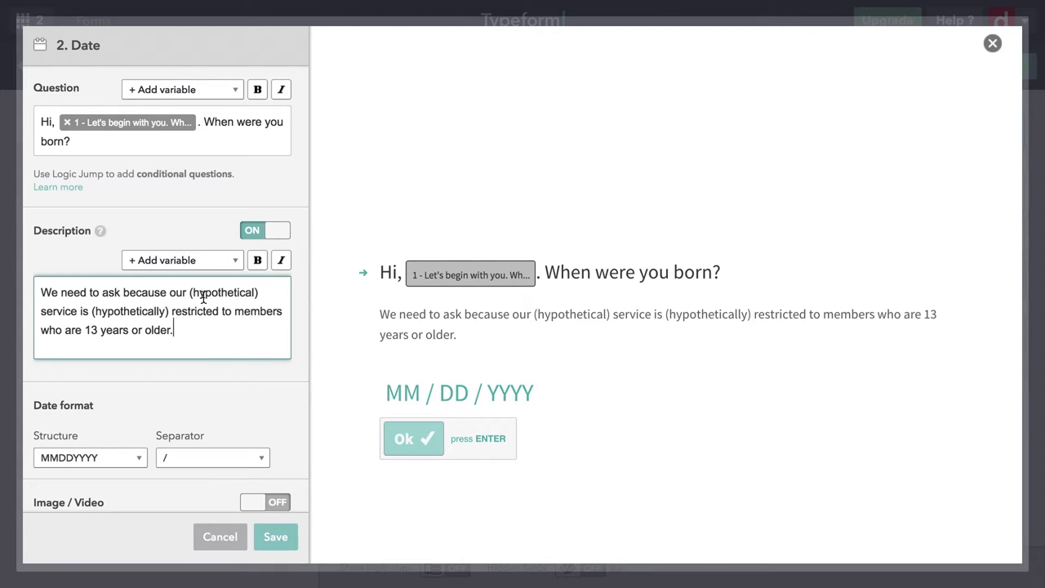
pyautogui.scroll(-3)
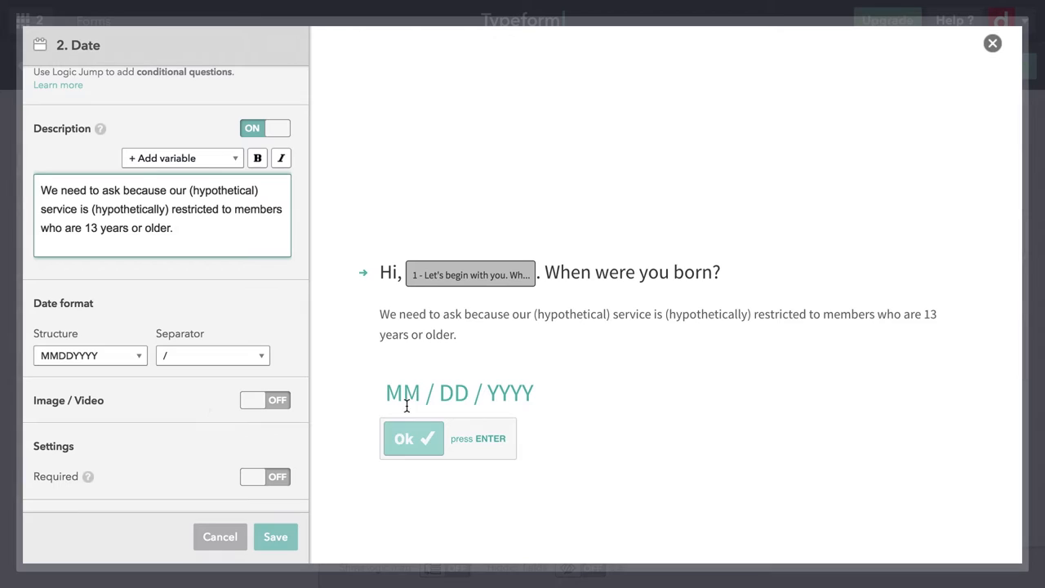
pyautogui.moveTo(536, 392)
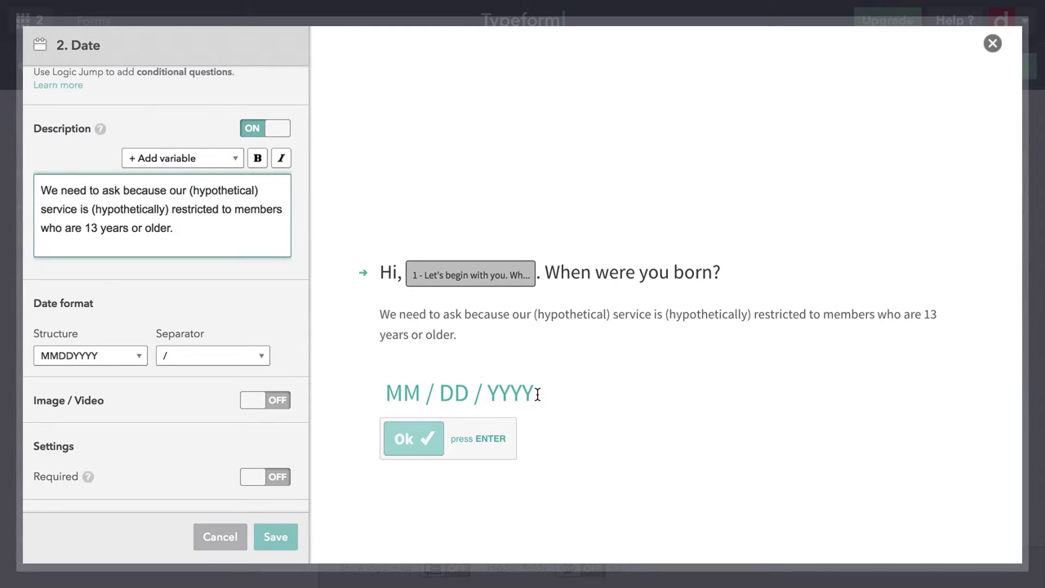
# Step: Set the date structure to year-month-day and choose a dot separator
pyautogui.click(173, 229)
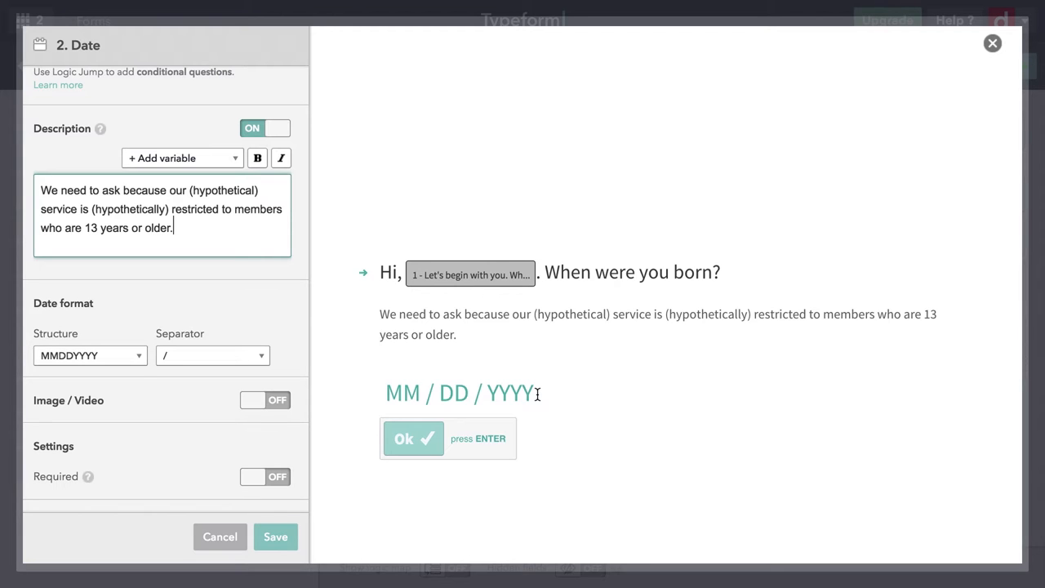
pyautogui.moveTo(379, 372)
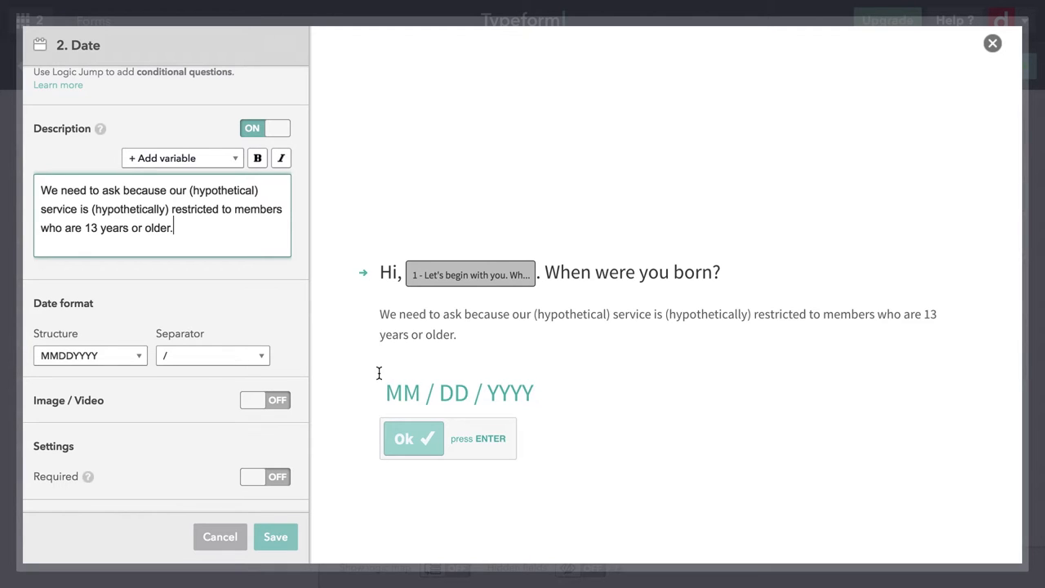
pyautogui.click(90, 356)
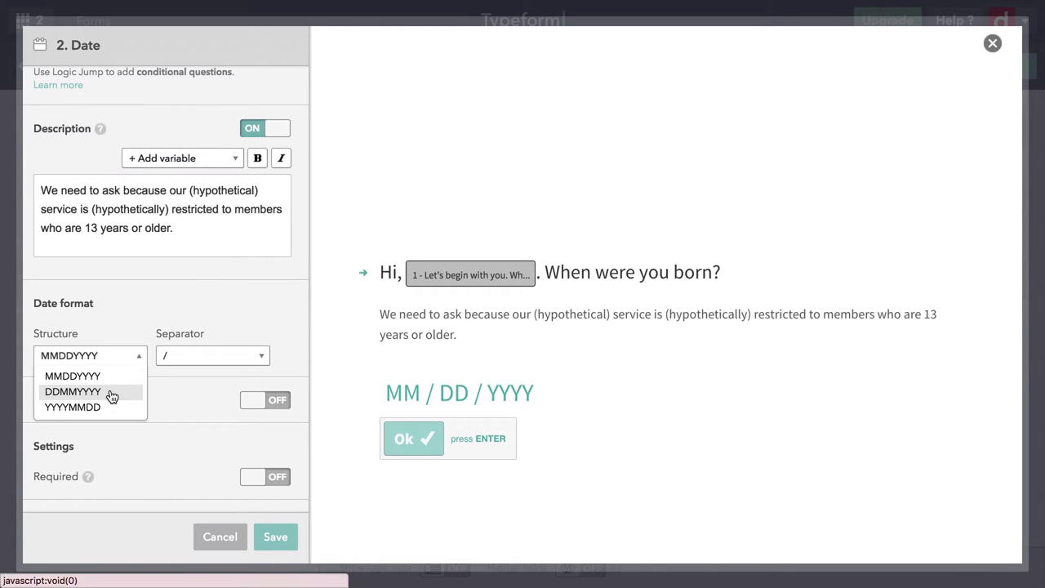
pyautogui.click(71, 407)
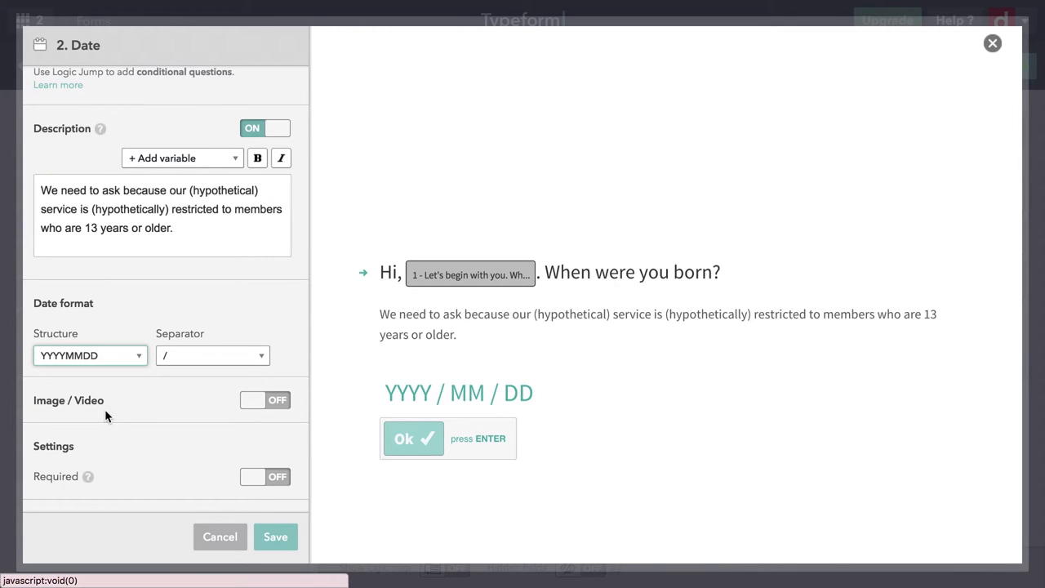
pyautogui.click(213, 356)
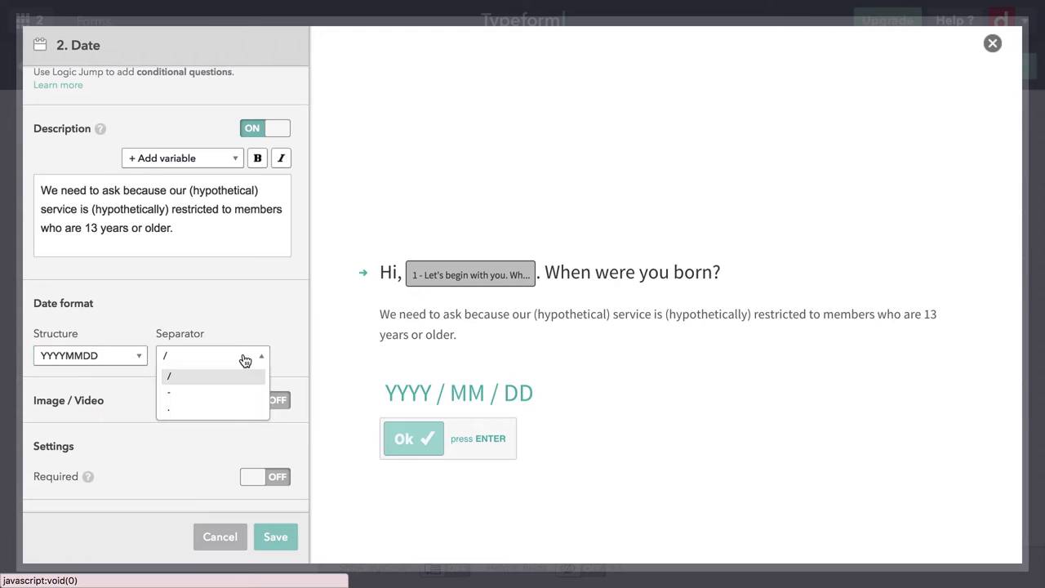
pyautogui.click(169, 392)
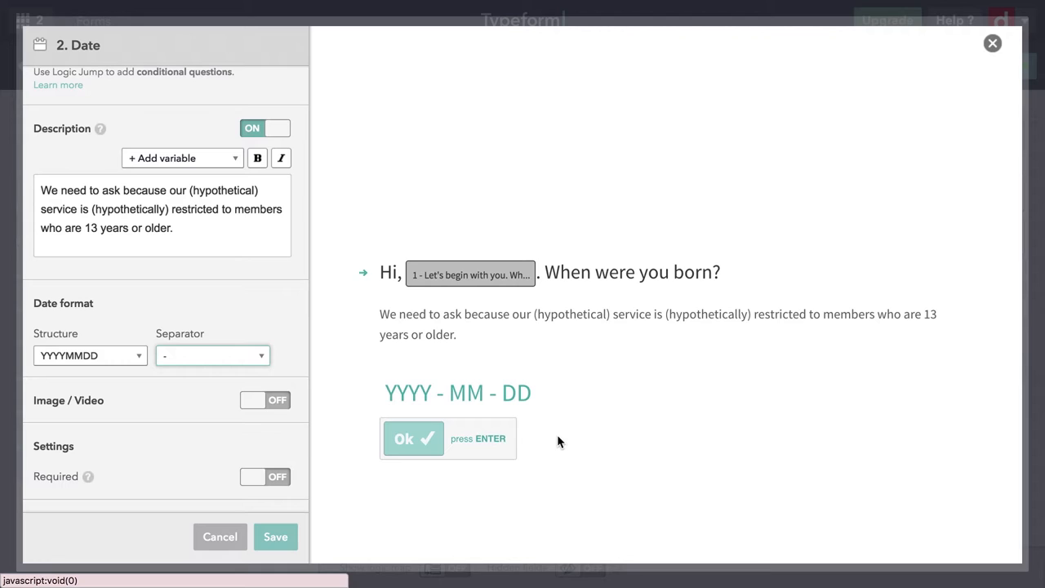
pyautogui.moveTo(537, 441)
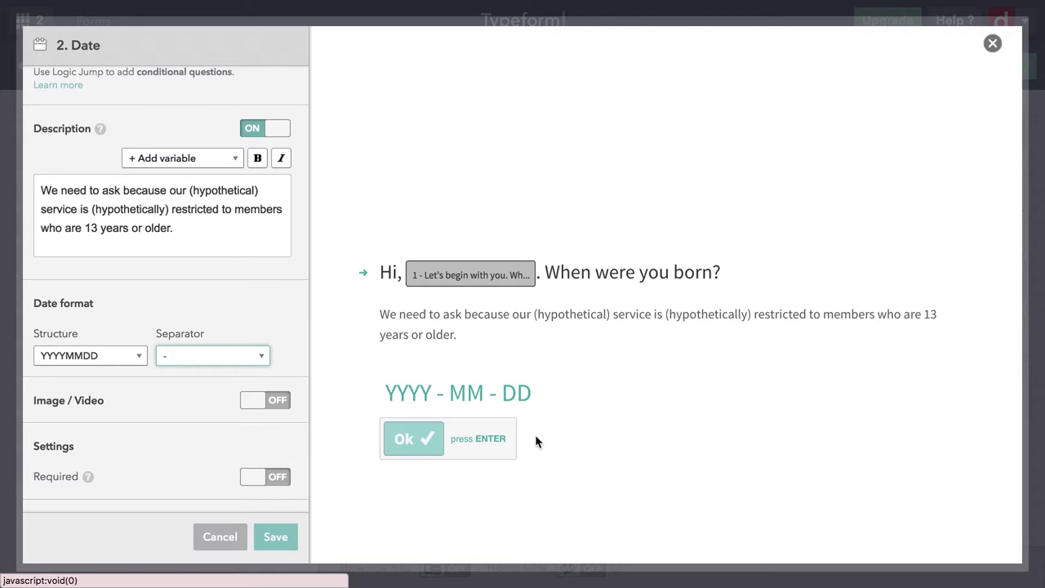
# Step: Change the date structure to month, day, year (MMDDYYYY)
pyautogui.click(90, 356)
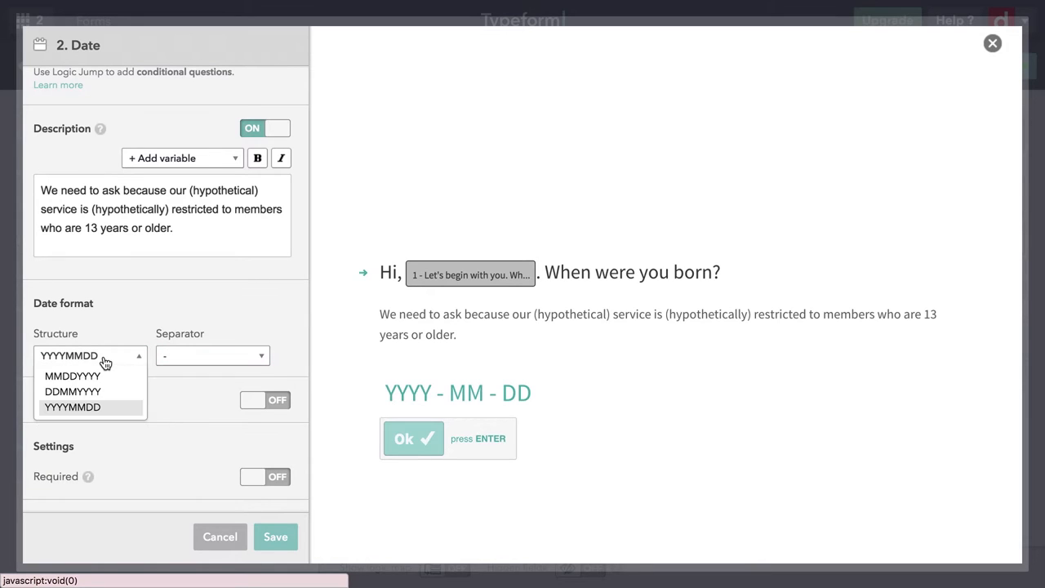
pyautogui.click(72, 375)
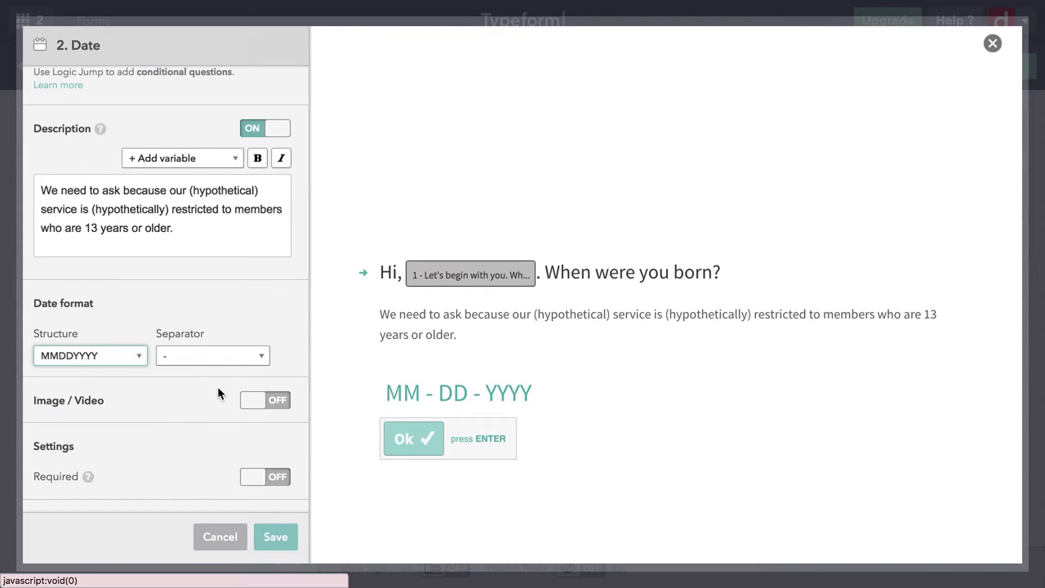
pyautogui.moveTo(264, 356)
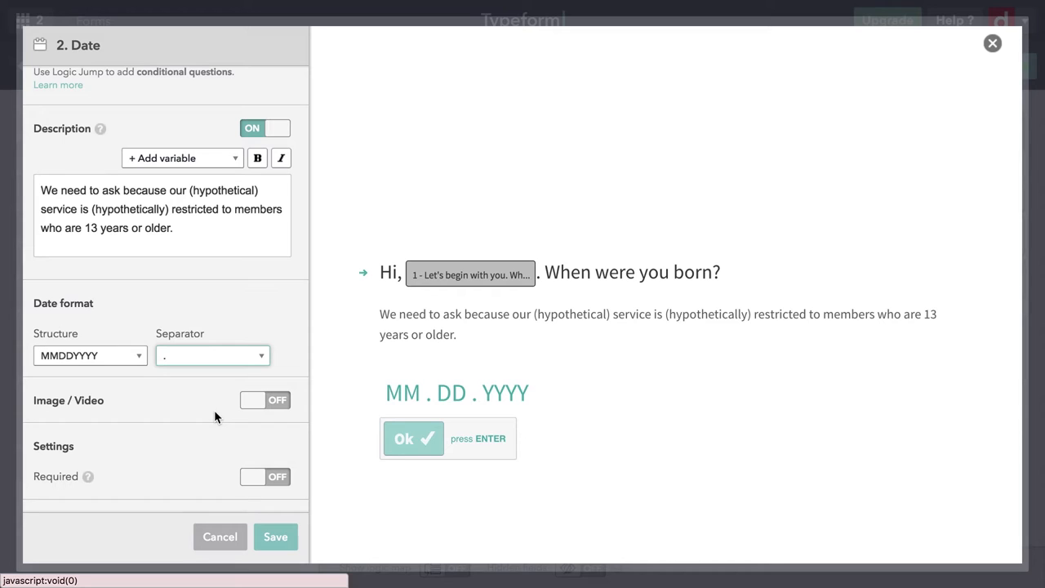
pyautogui.moveTo(188, 415)
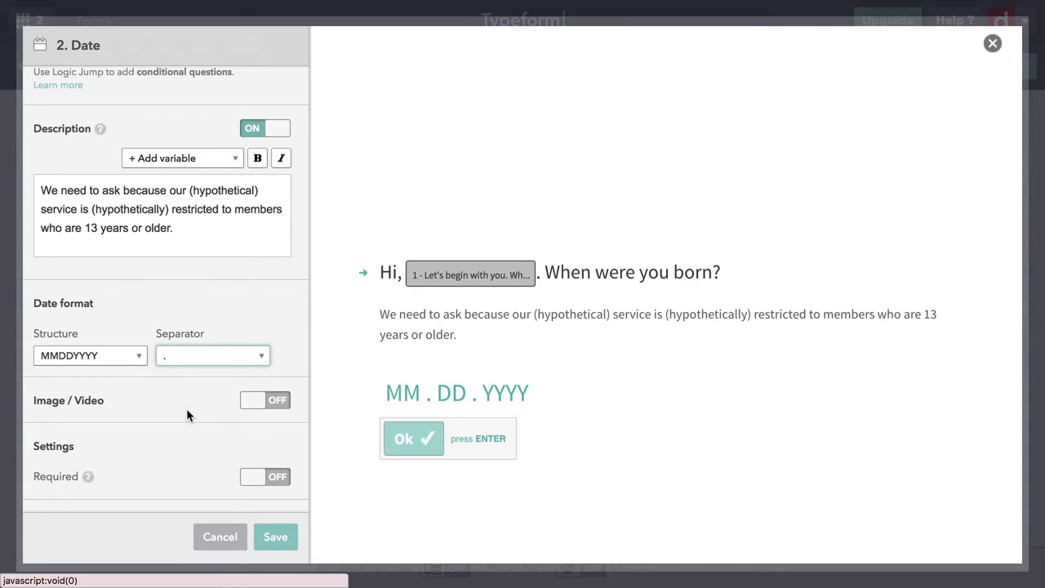
pyautogui.moveTo(216, 449)
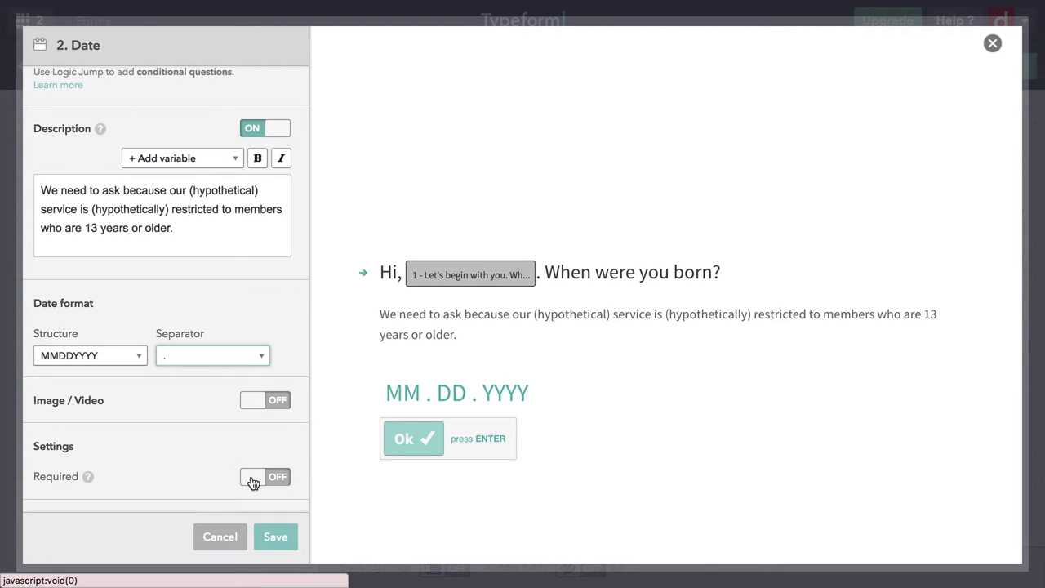
# Step: Make the birth-date question required and save it as question 2
pyautogui.click(265, 477)
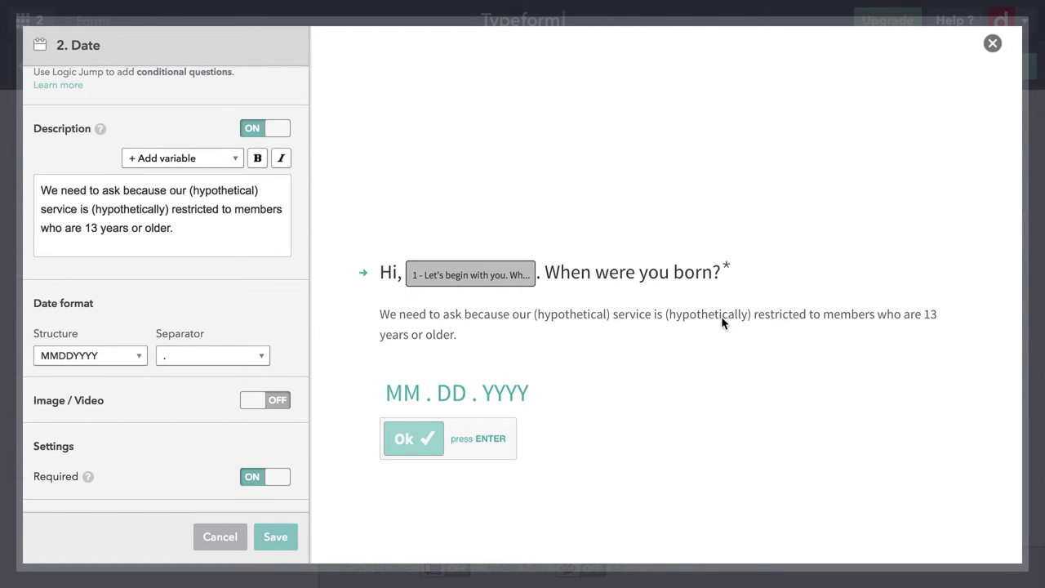
pyautogui.moveTo(726, 281)
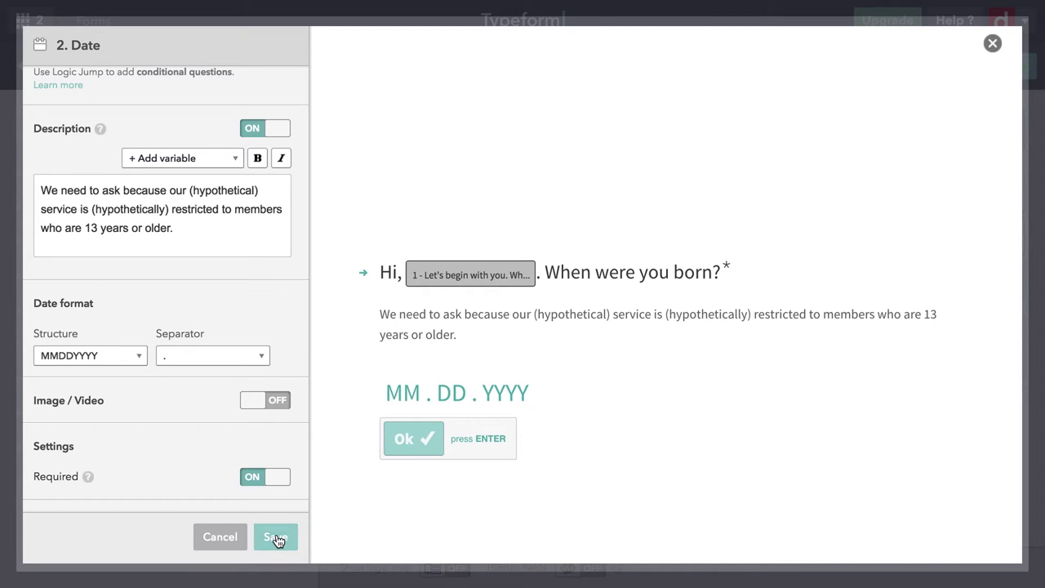
pyautogui.click(274, 535)
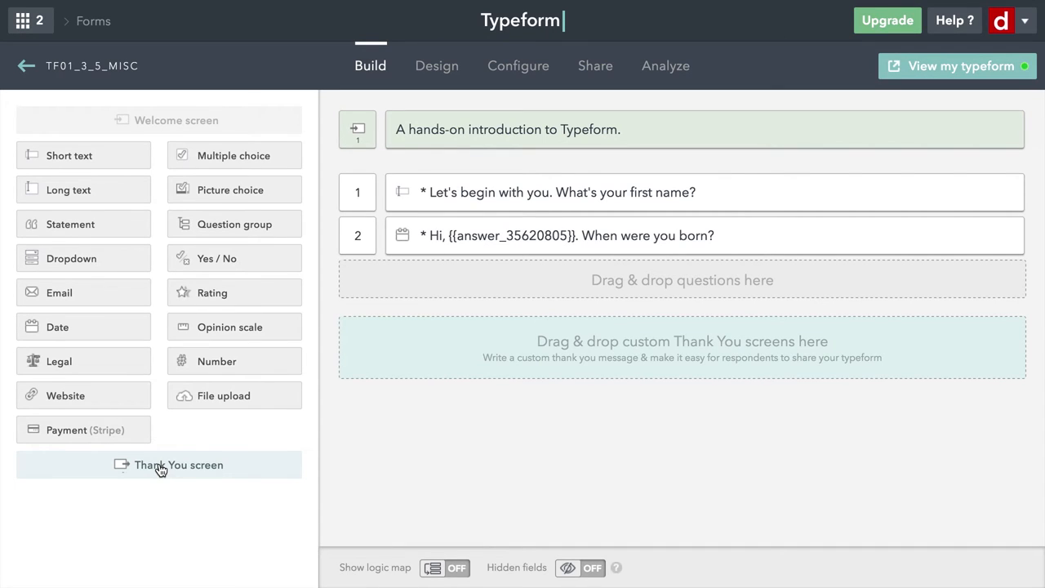
pyautogui.moveTo(65, 396)
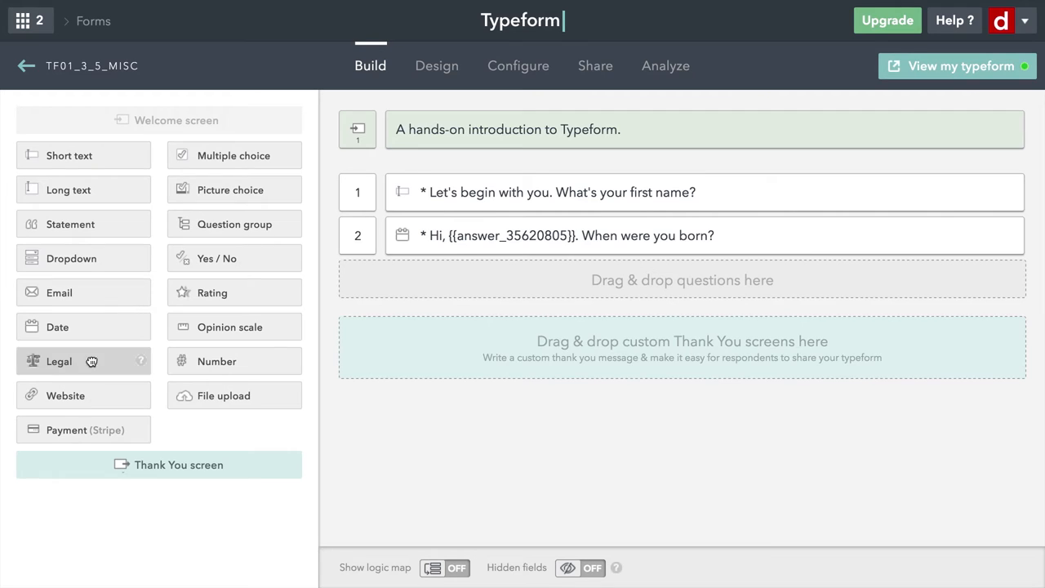
# Step: Drop a Legal question into the form after the date question
pyautogui.moveTo(58, 361); pyautogui.dragTo(432, 267)
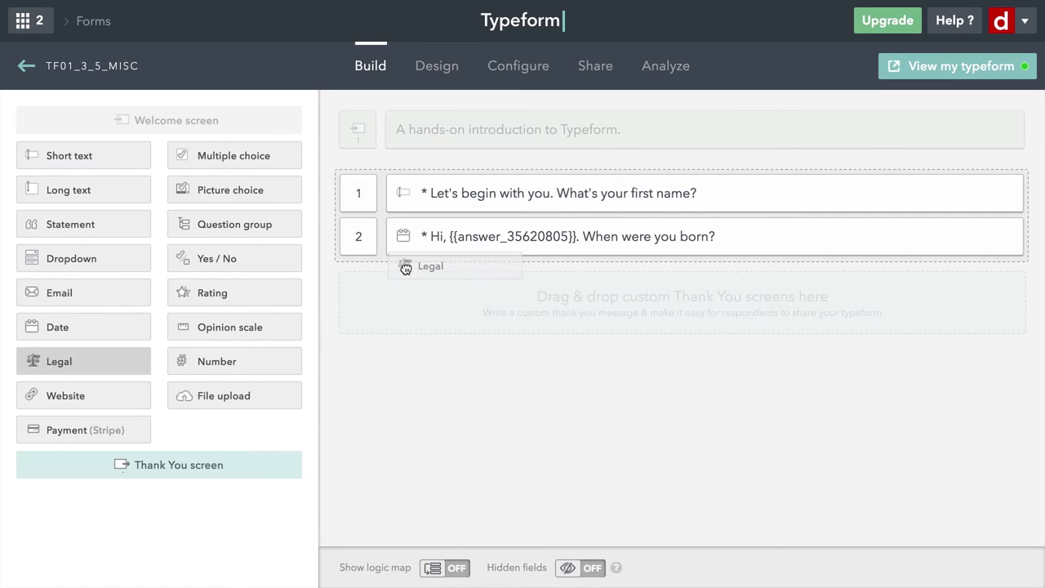
pyautogui.moveTo(58, 361); pyautogui.dragTo(436, 278)
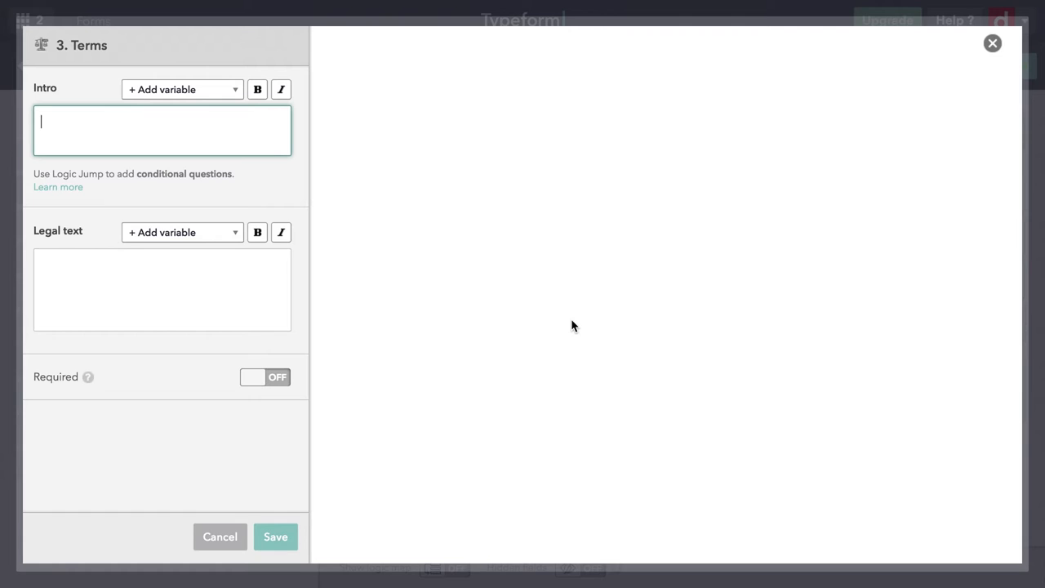
pyautogui.moveTo(216, 134)
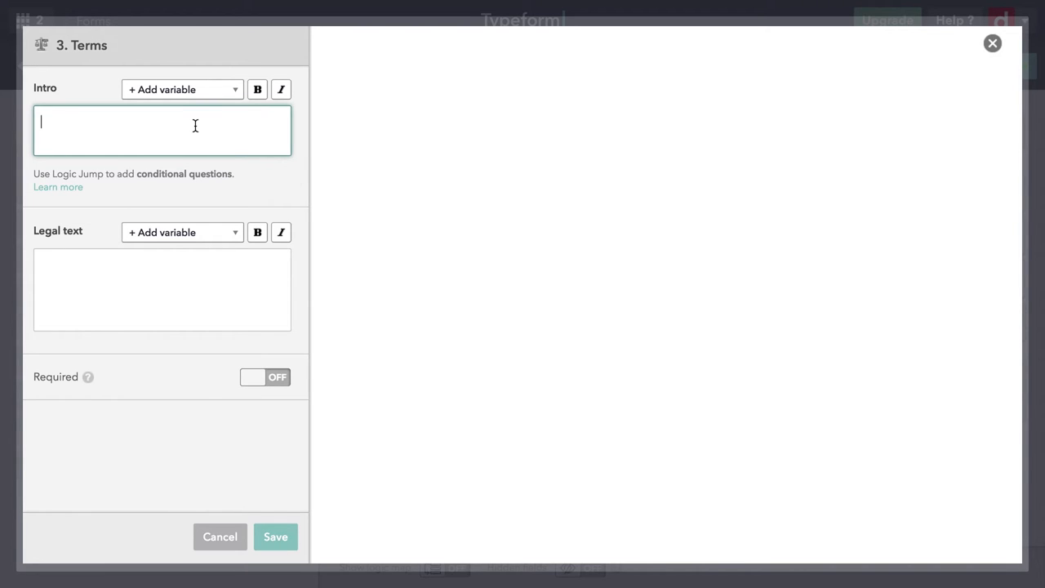
# Step: Write the intro "Before we go any further... Please read our terms" asking respondents to accept
pyautogui.write('Before we go any further, we need to take care of some essentials. Please read our terms of service below and then indicate whether you accept them.')
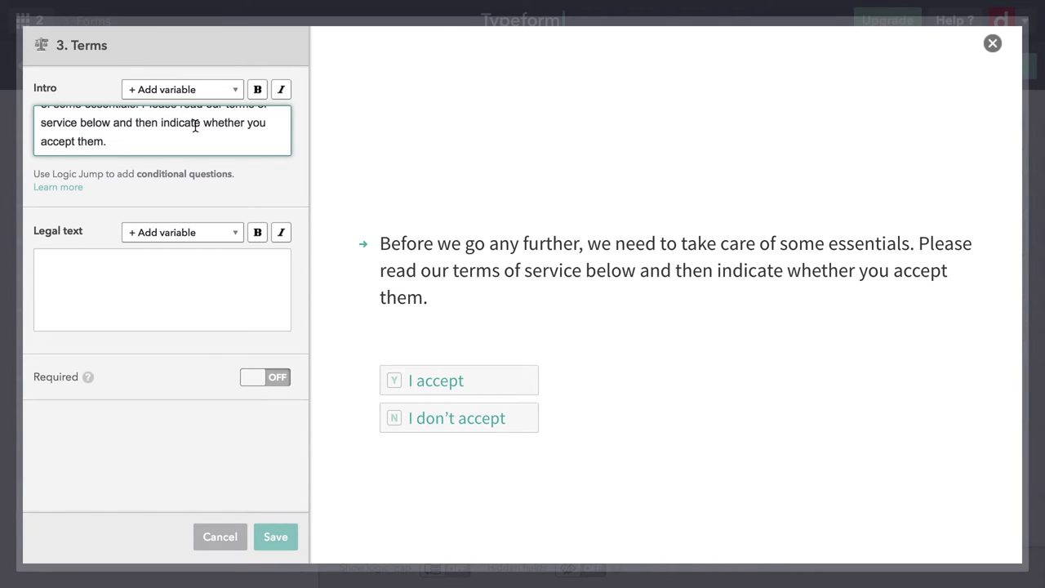
pyautogui.click(106, 140)
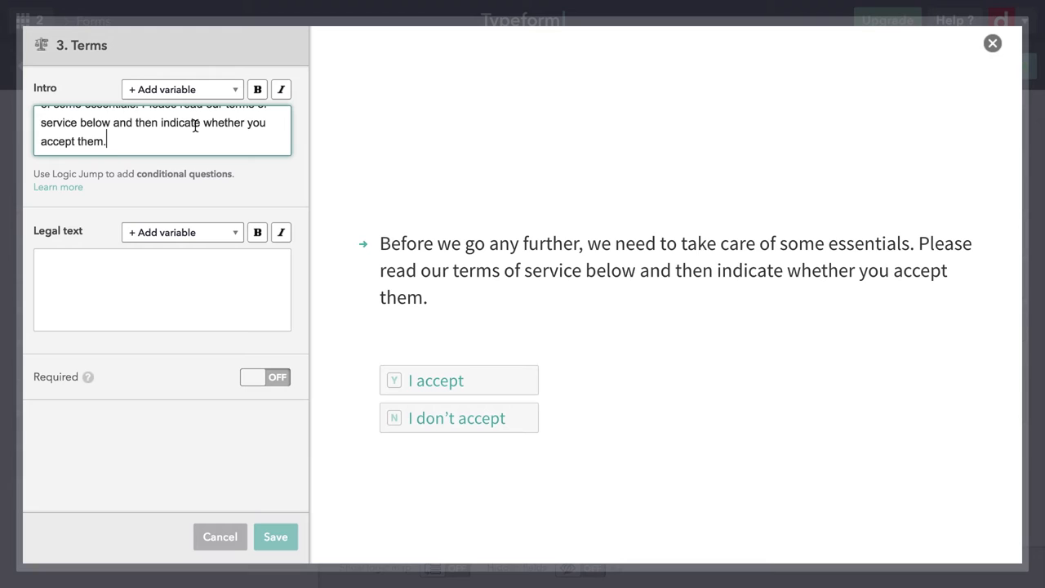
pyautogui.click(162, 289)
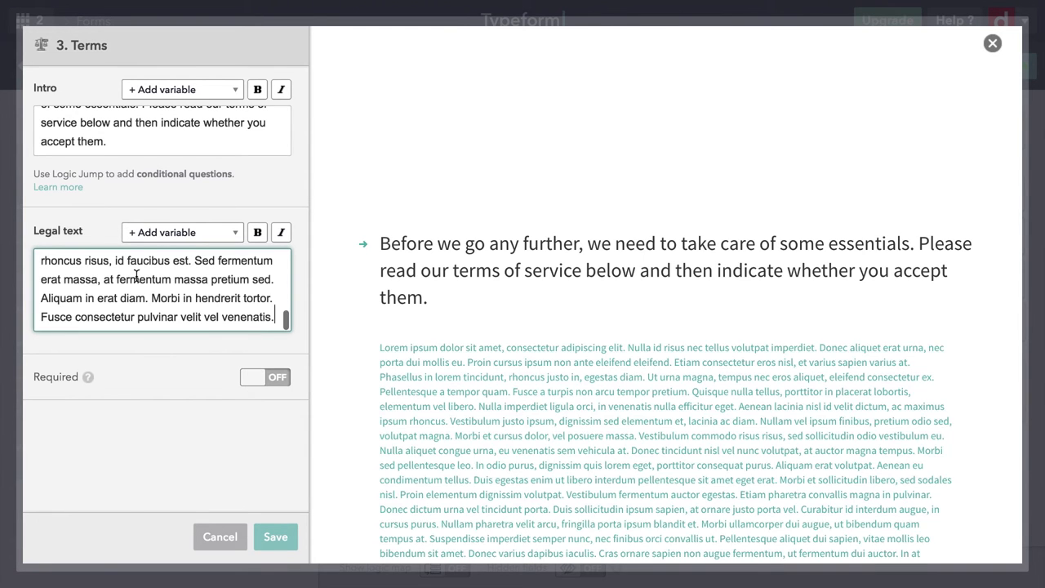
# Step: Fill the Legal text with several paragraphs of Lorem ipsum placeholder terms
pyautogui.scroll(-3)
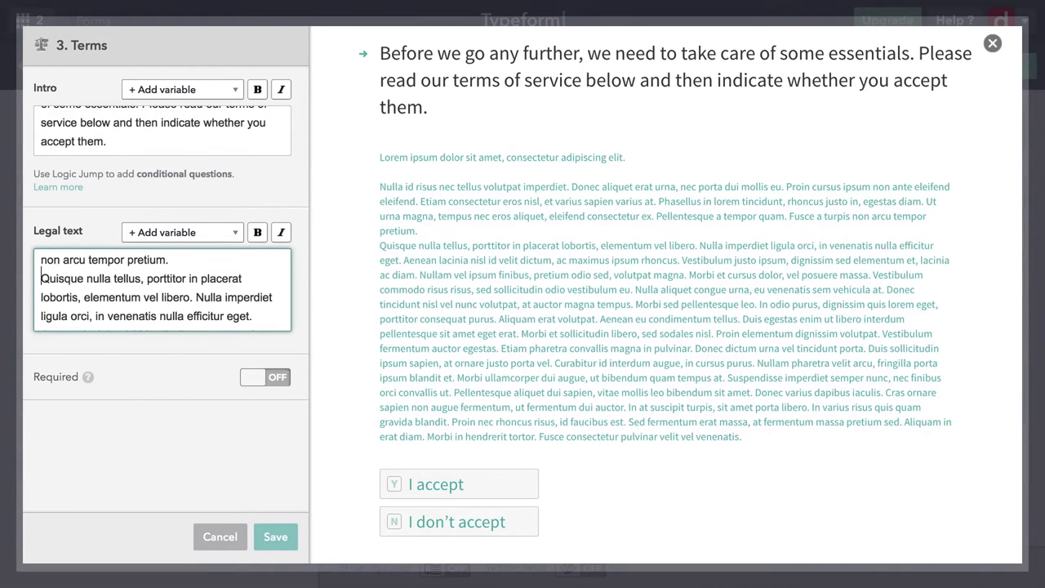
pyautogui.scroll(-3)
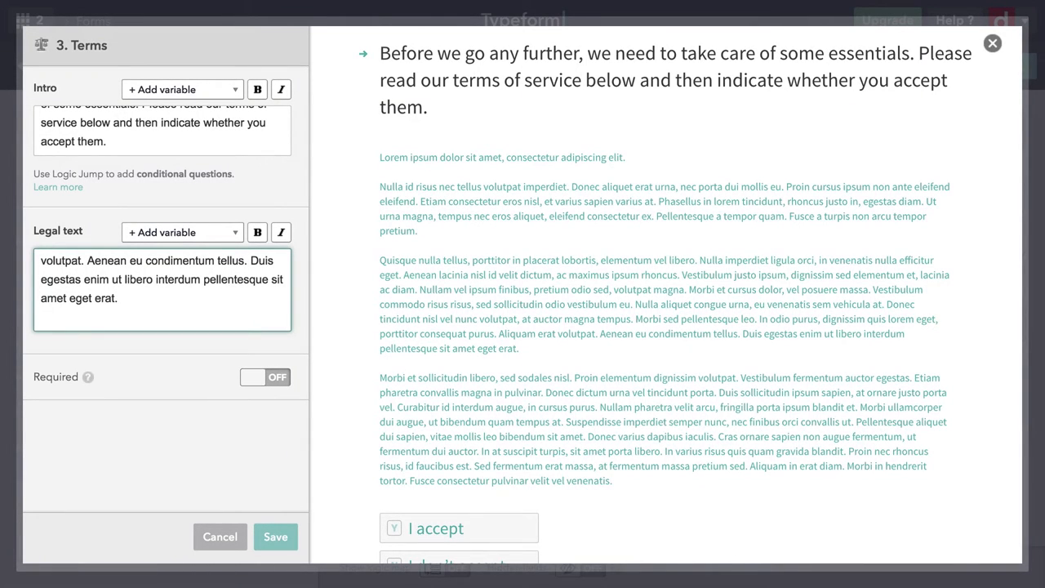
pyautogui.moveTo(147, 382)
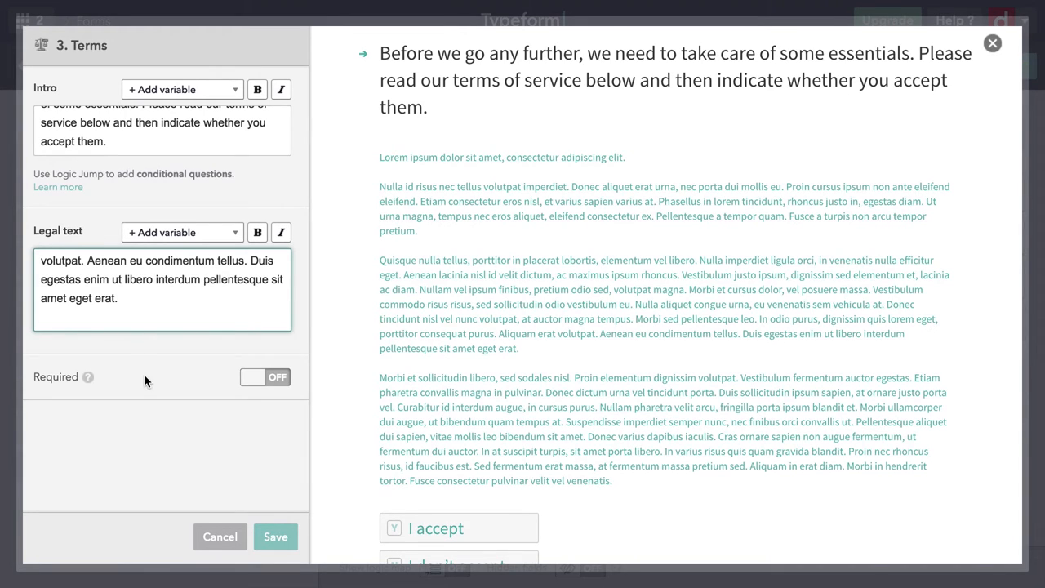
# Step: Make the terms question required and save it as question 3
pyautogui.click(265, 376)
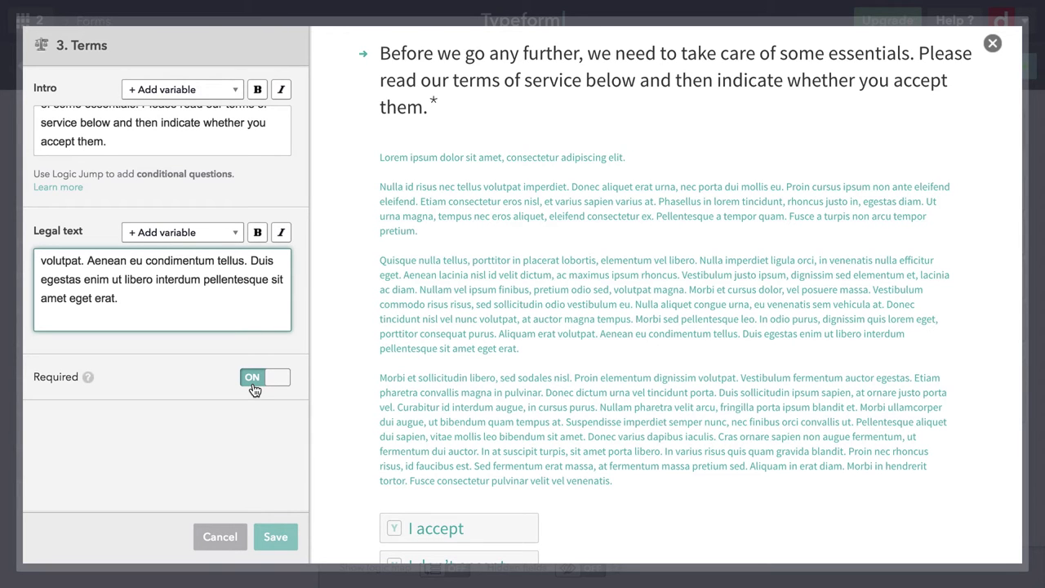
pyautogui.click(274, 536)
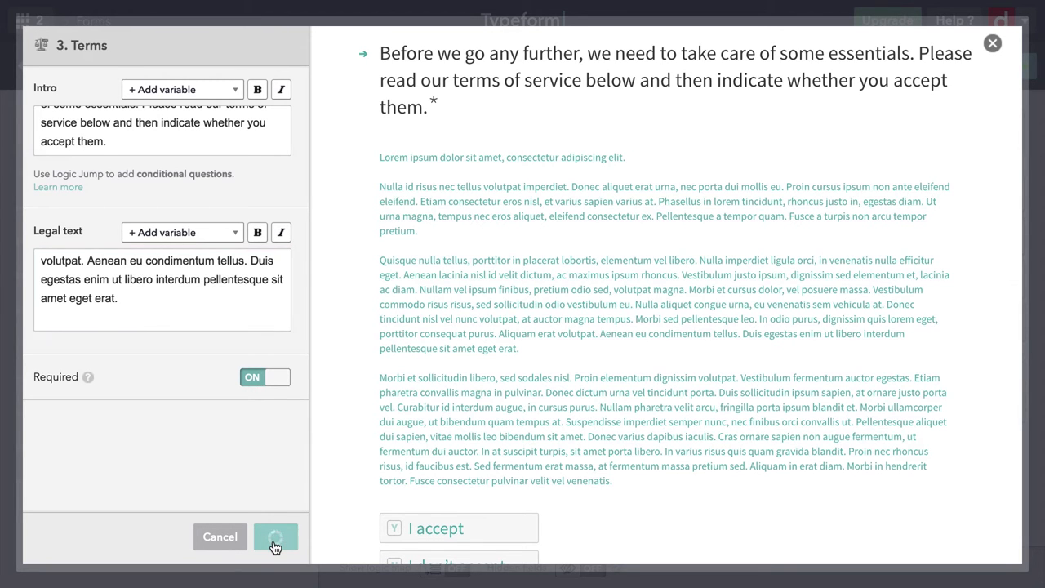
pyautogui.click(277, 536)
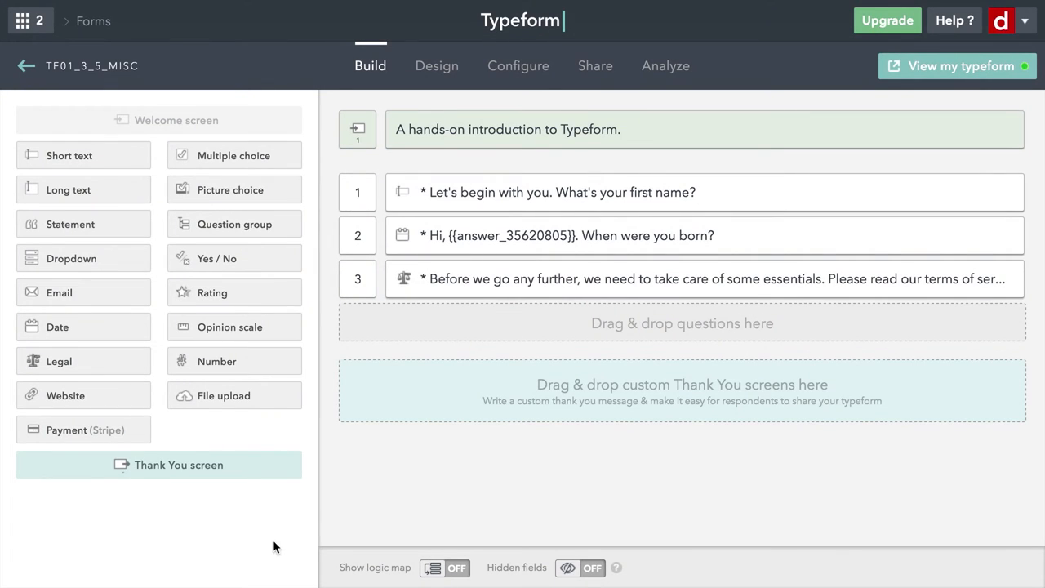
pyautogui.moveTo(141, 497)
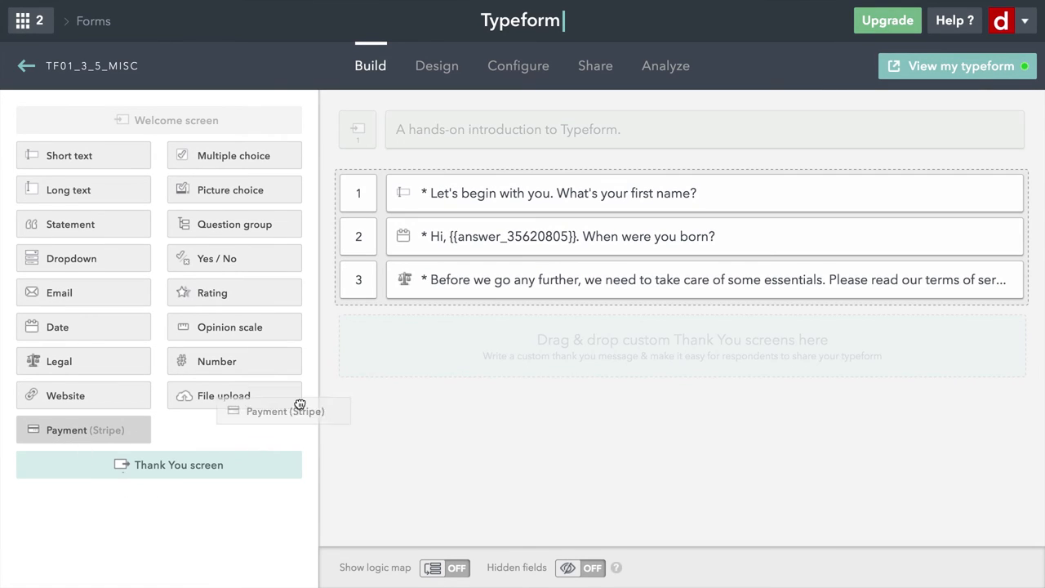
pyautogui.moveTo(298, 405); pyautogui.dragTo(425, 302)
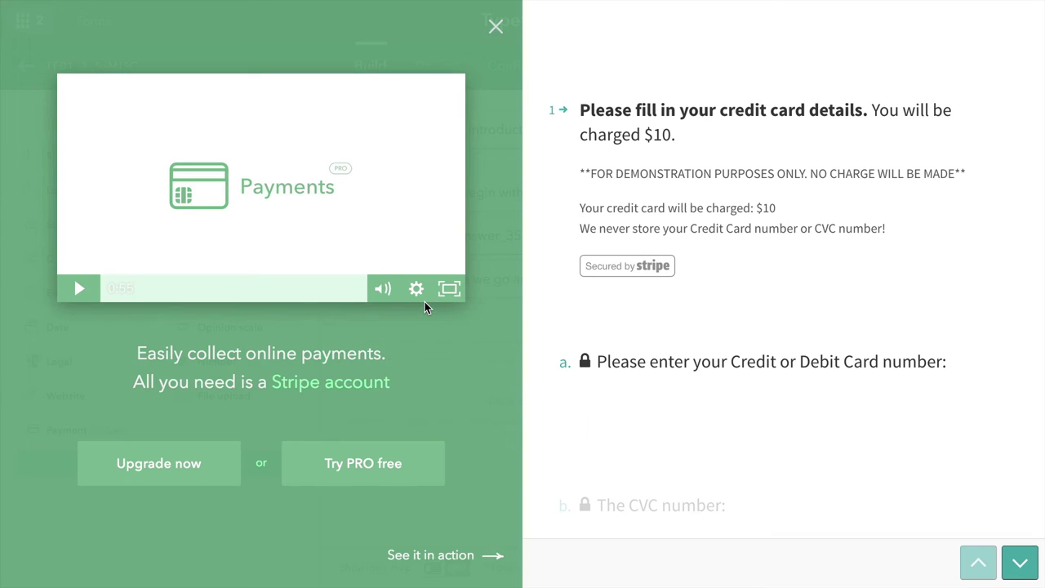
pyautogui.moveTo(732, 219)
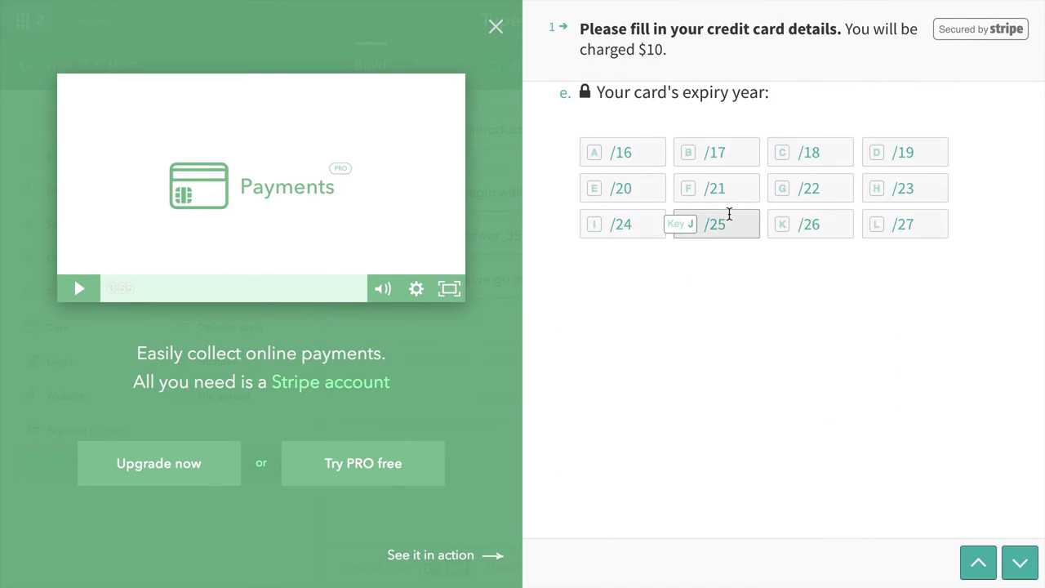
pyautogui.moveTo(737, 373)
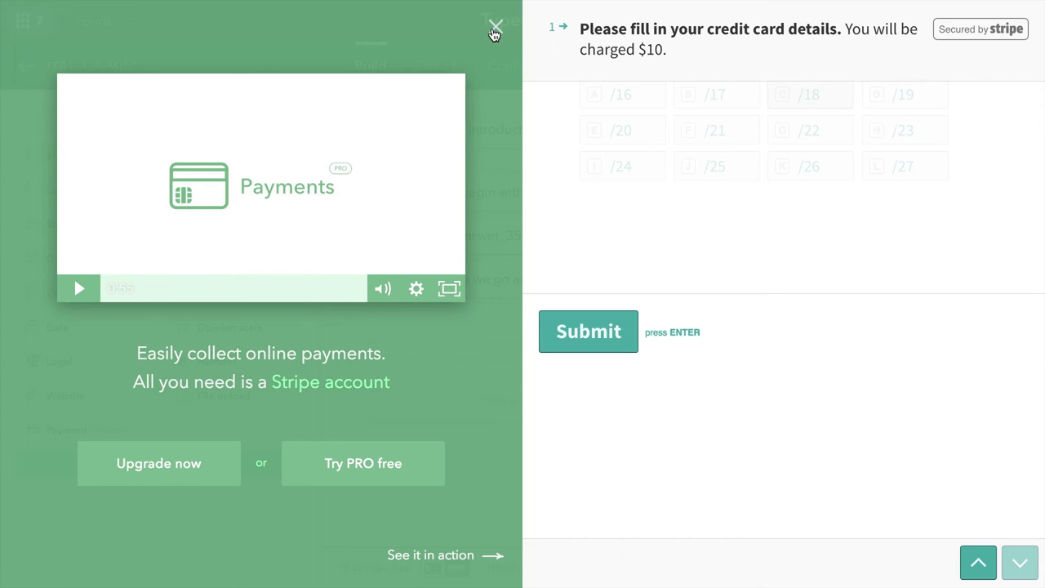
pyautogui.click(495, 26)
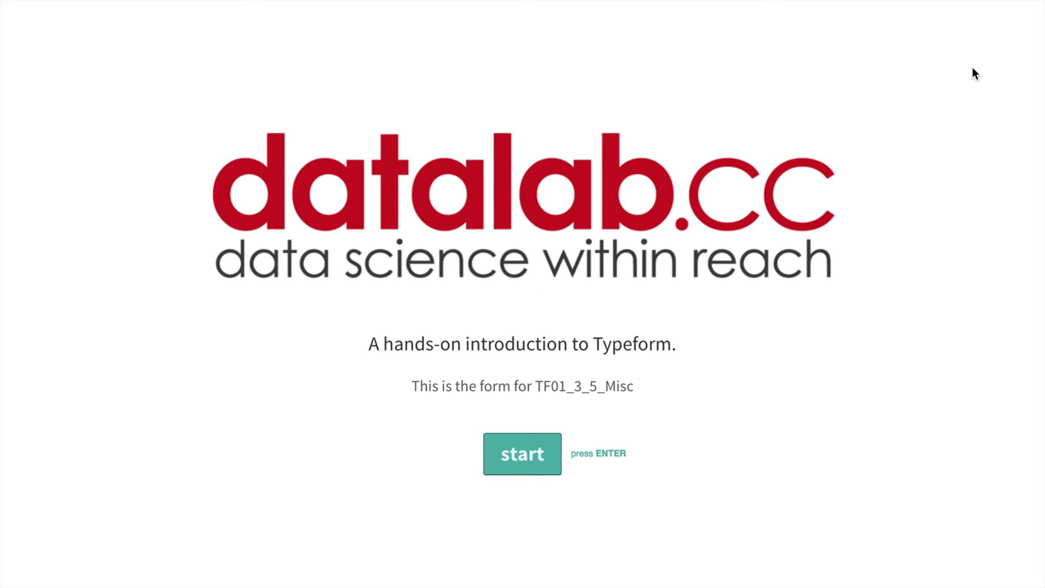
# Step: Start the live form from the welcome screen, reaching the first-name question
pyautogui.click(523, 454)
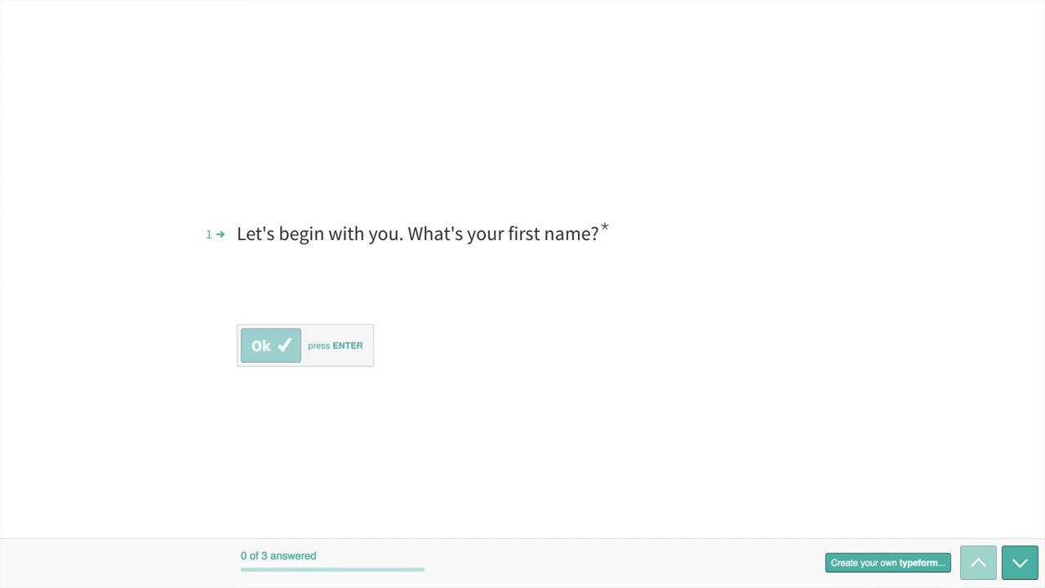
pyautogui.write('Bart')
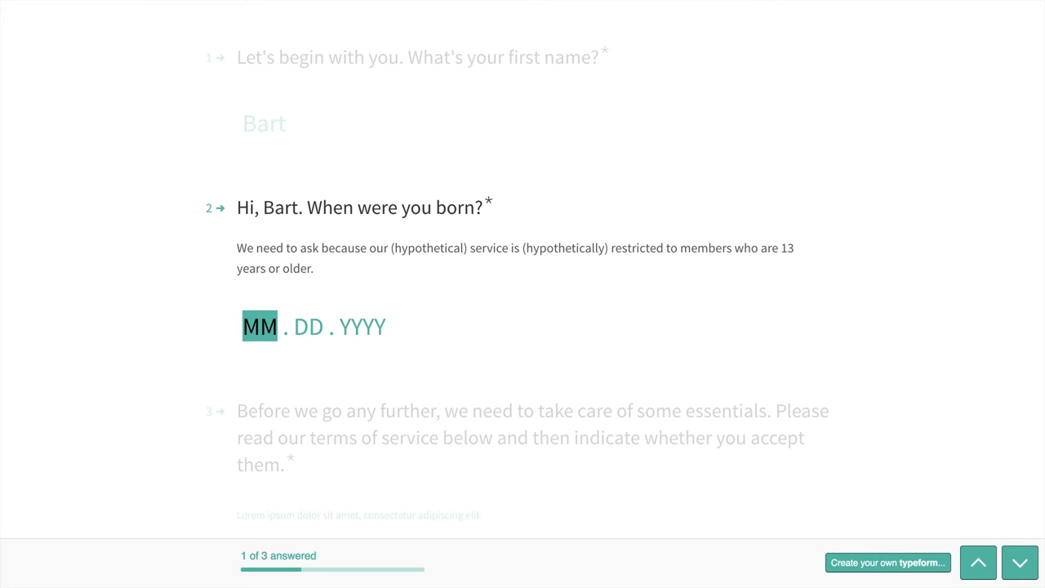
pyautogui.write('09')
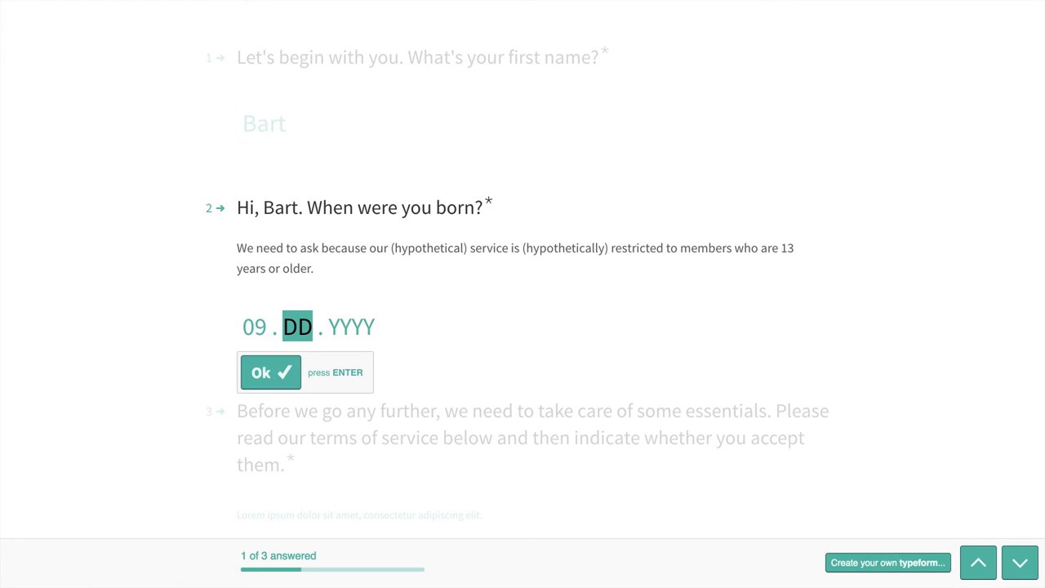
pyautogui.write('01 .')
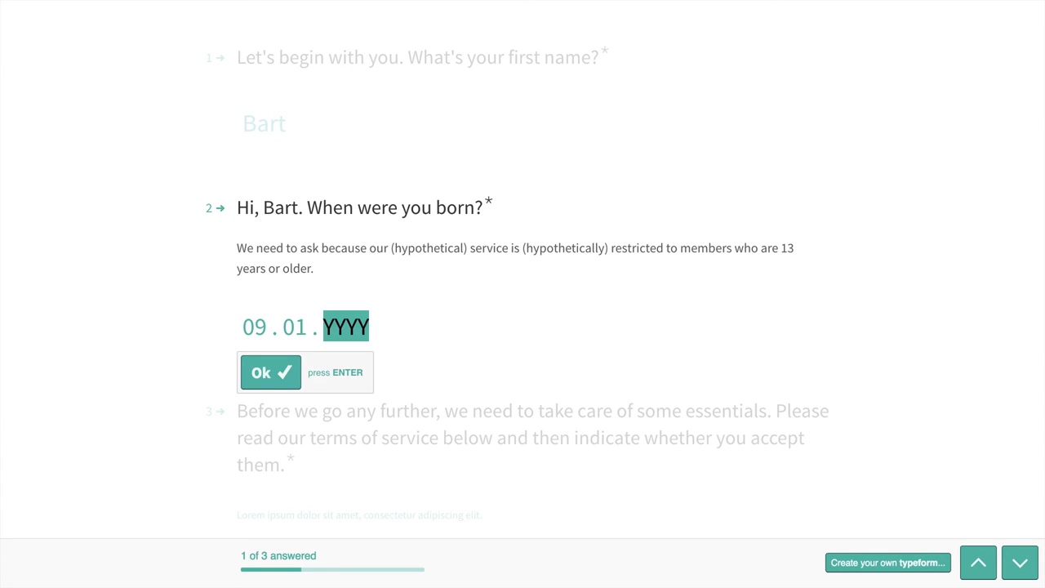
pyautogui.write('1985')
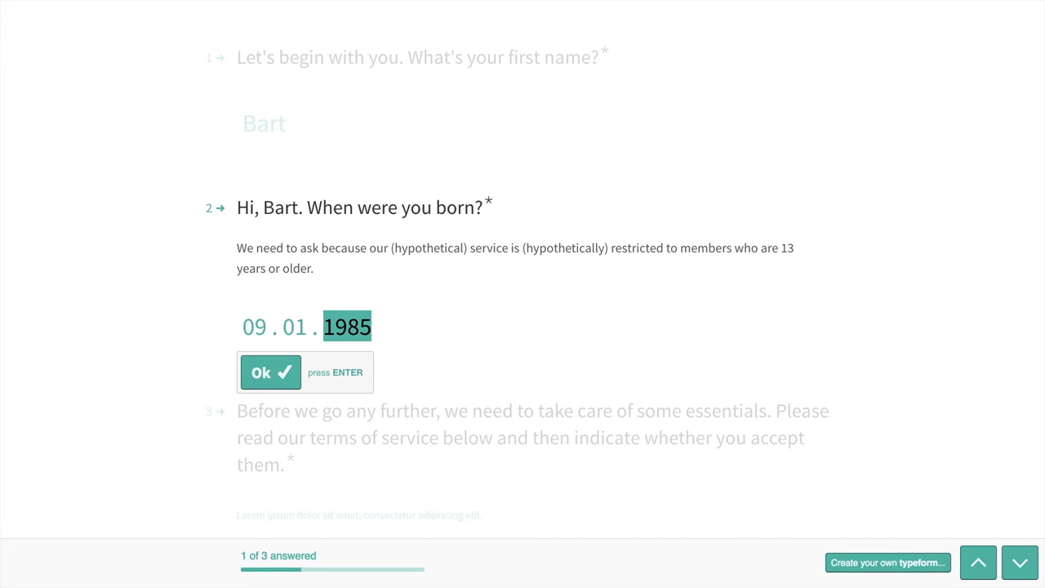
# Step: Try the unrealistic year 3976, then re-enter 1985 and move on to the terms question
pyautogui.press('Backspace')
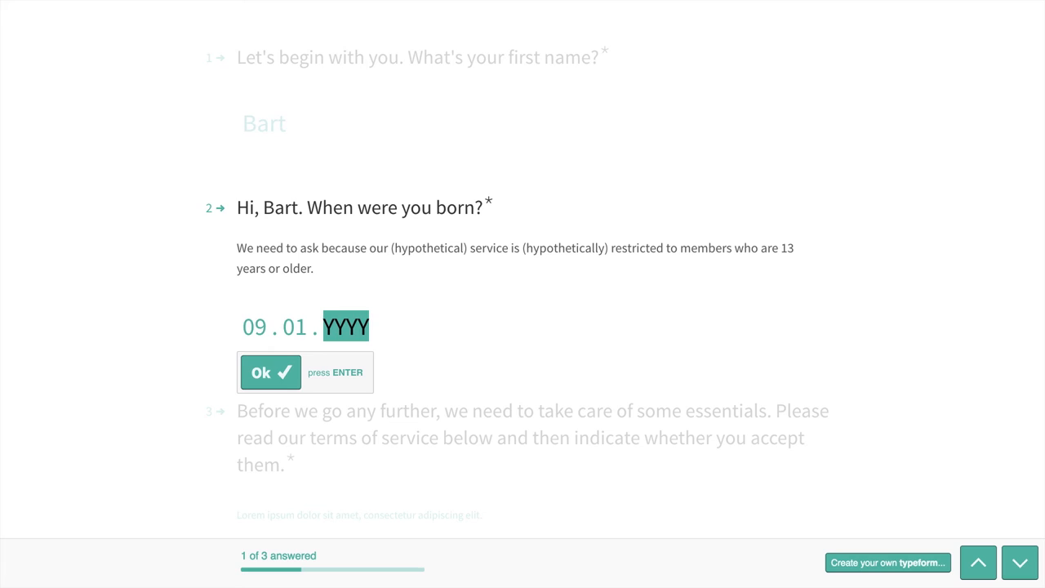
pyautogui.write('3976')
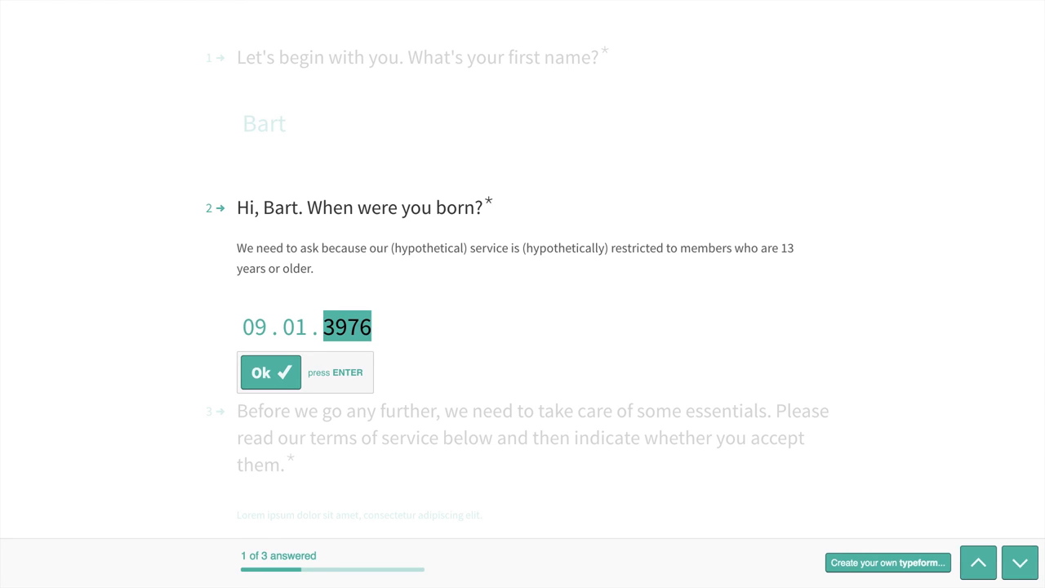
pyautogui.moveTo(936, 90)
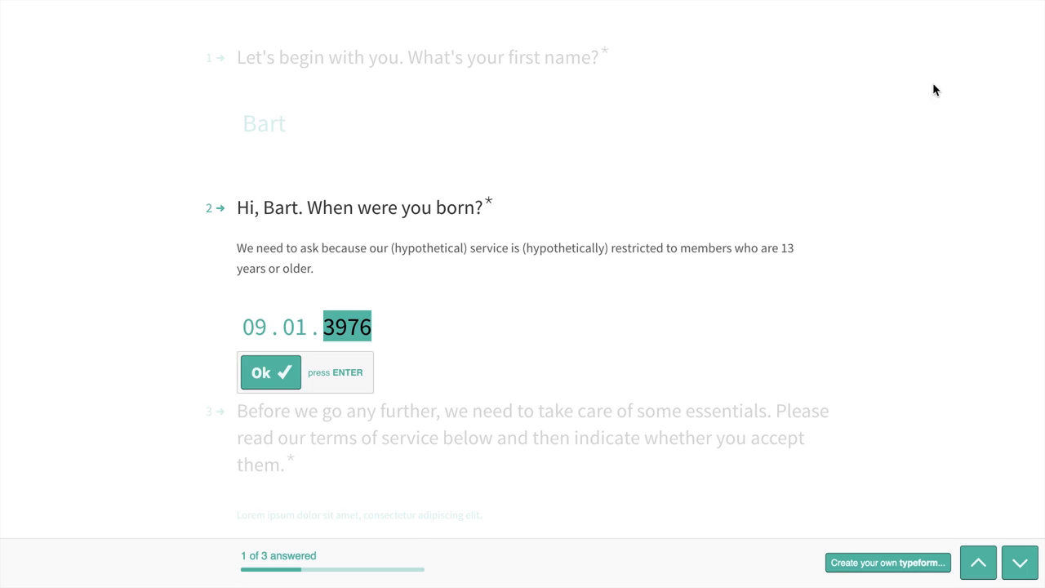
pyautogui.moveTo(372, 341)
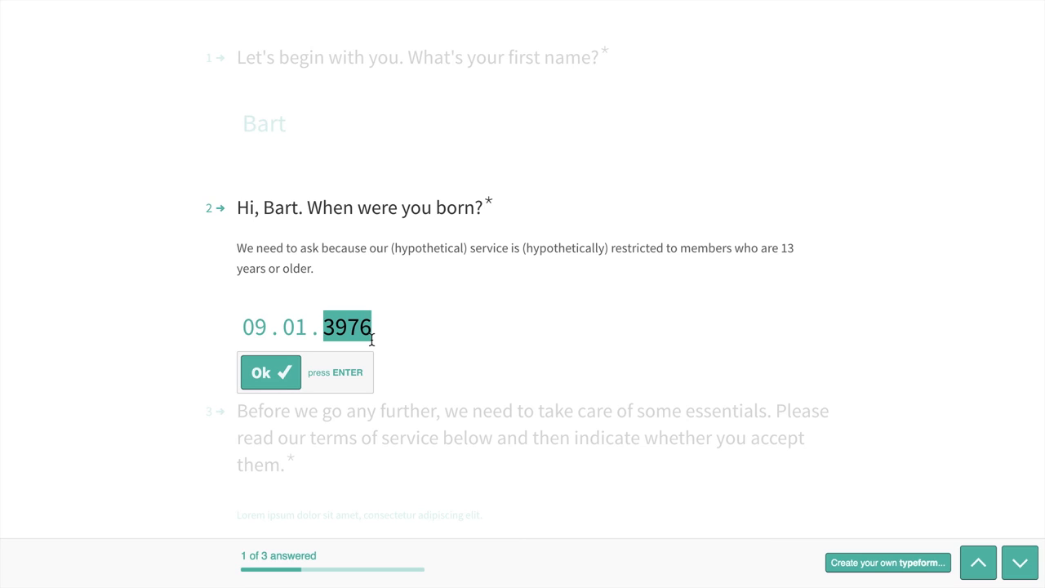
pyautogui.click(271, 372)
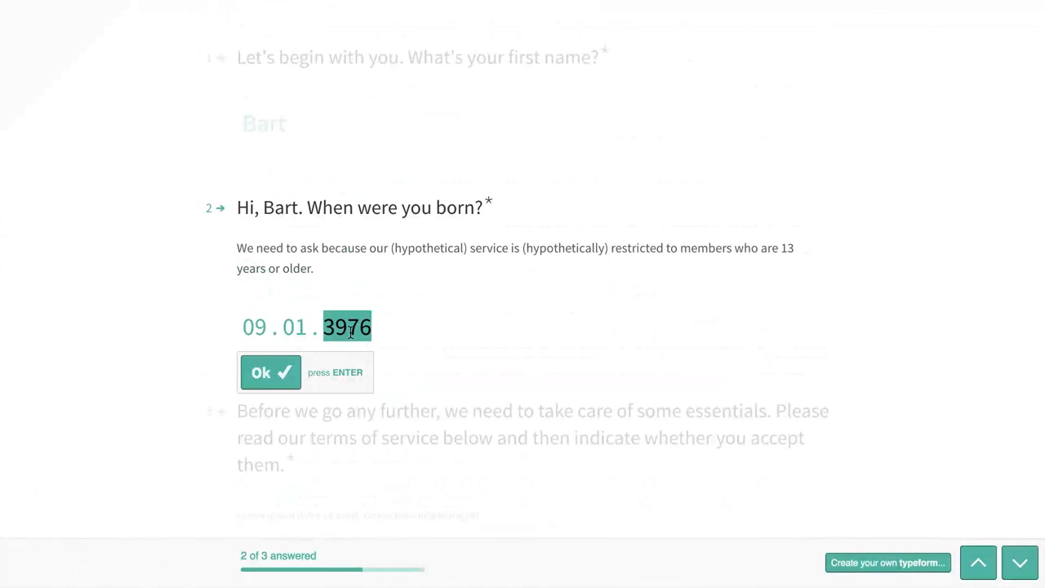
pyautogui.write('1985')
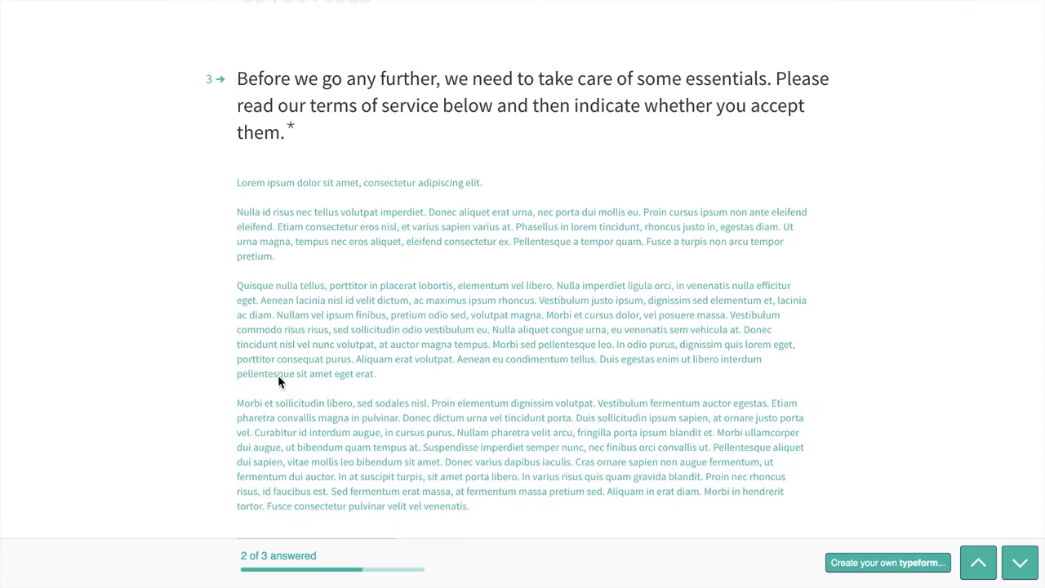
# Step: Decline the Legal terms with 'I don't accept' to trigger the must-agree error
pyautogui.scroll(-3)
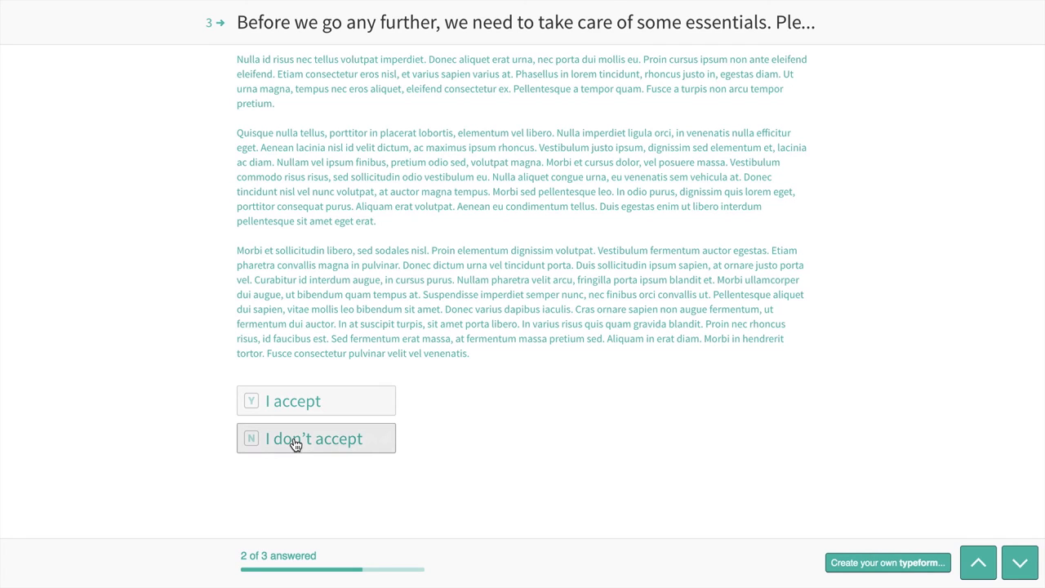
pyautogui.click(314, 438)
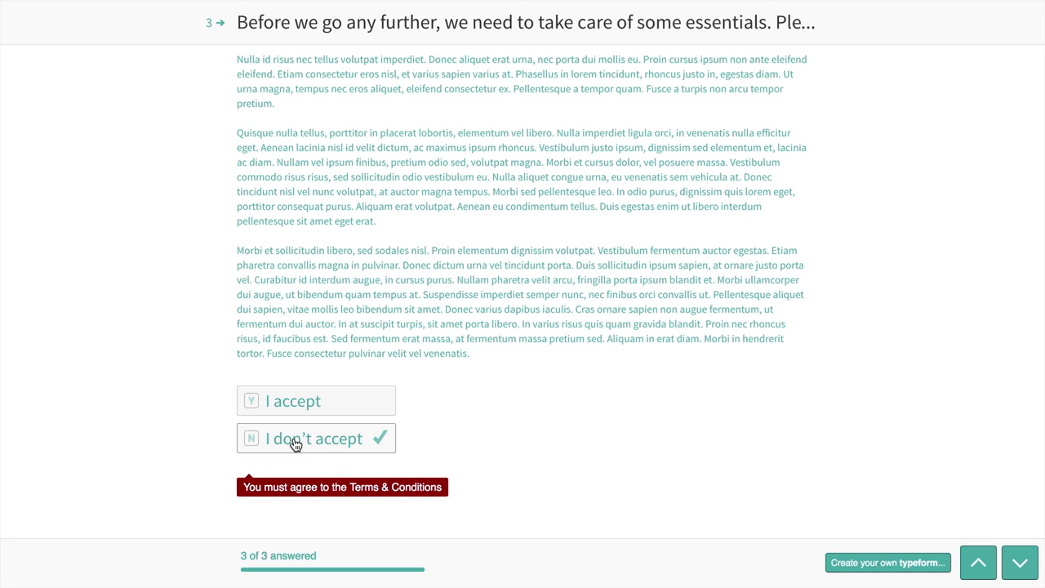
pyautogui.moveTo(291, 434)
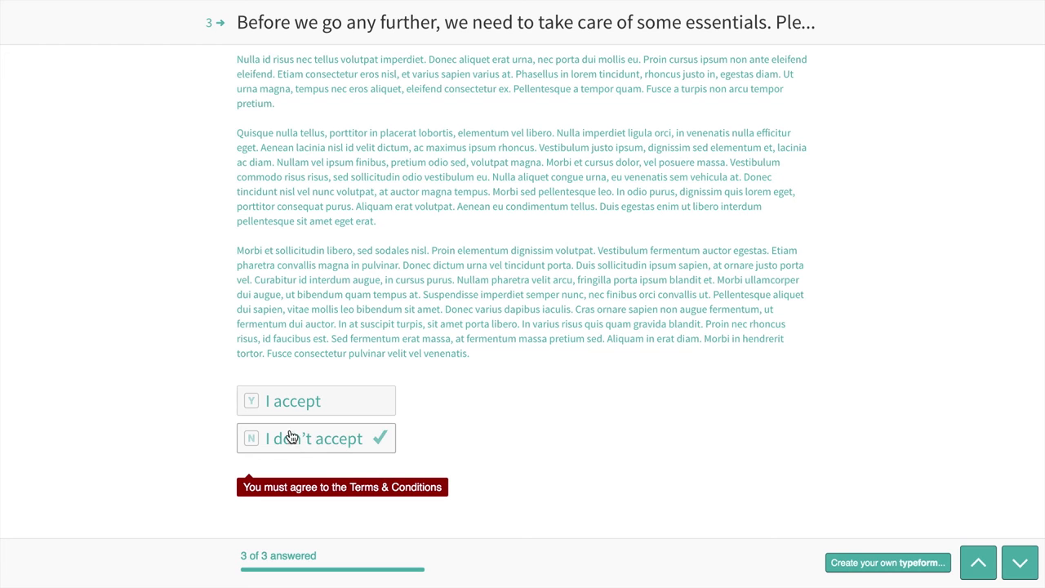
# Step: Accept the terms instead, reaching 3 of 3 answered and the Submit button
pyautogui.click(292, 402)
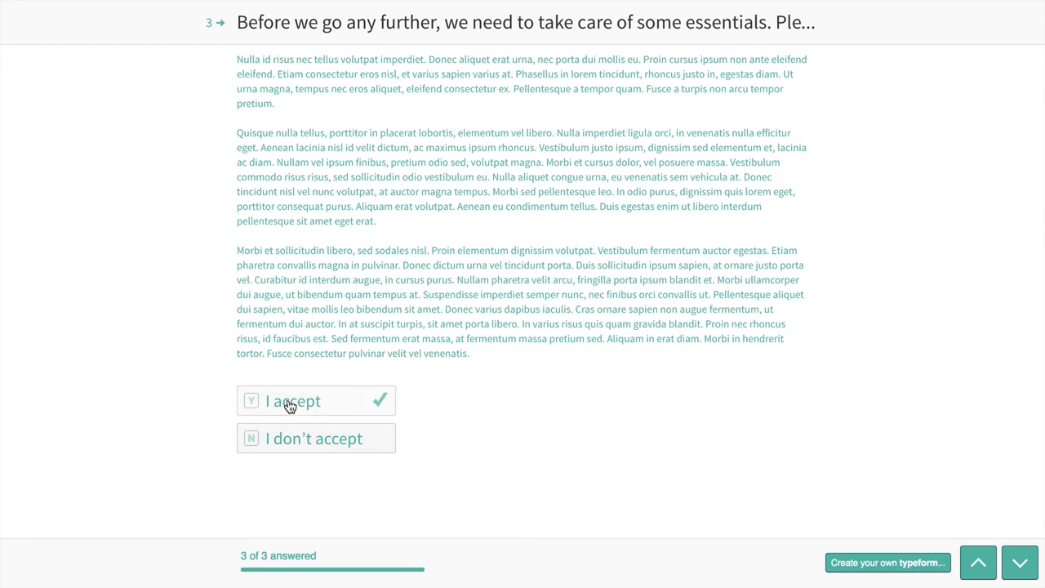
pyautogui.click(291, 400)
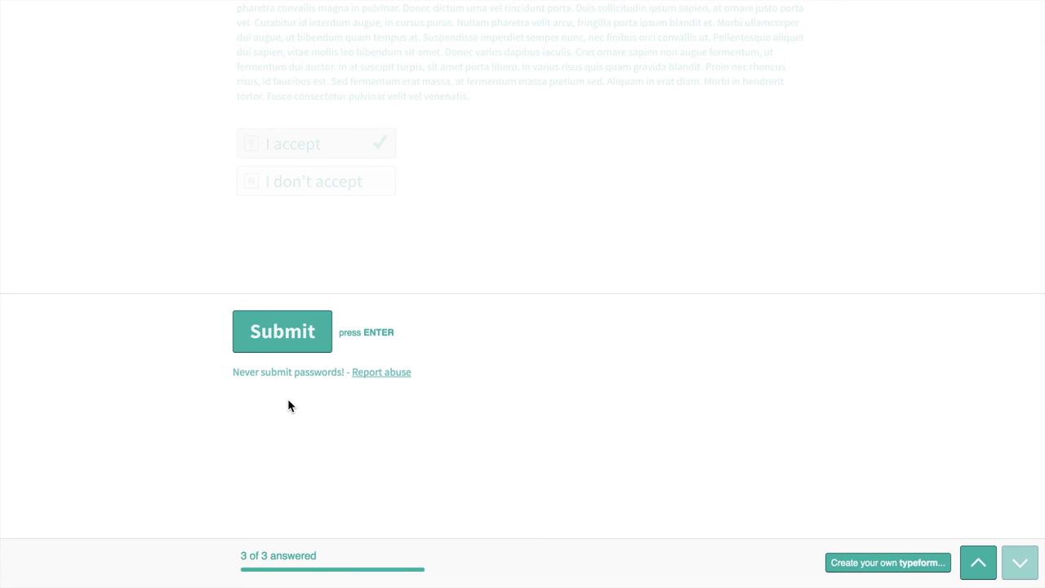